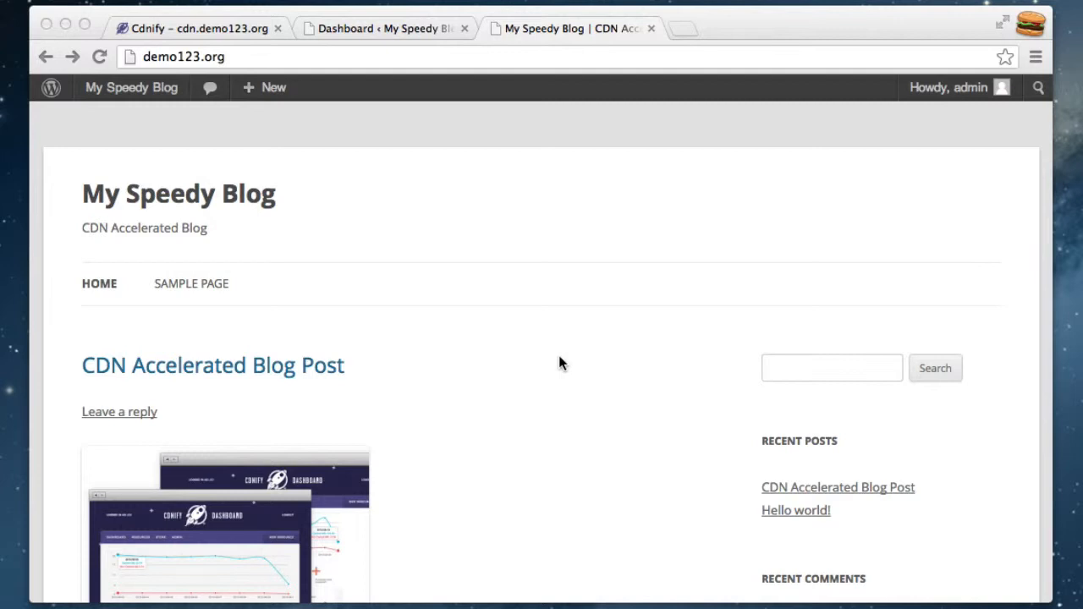
mouse_move(605, 422)
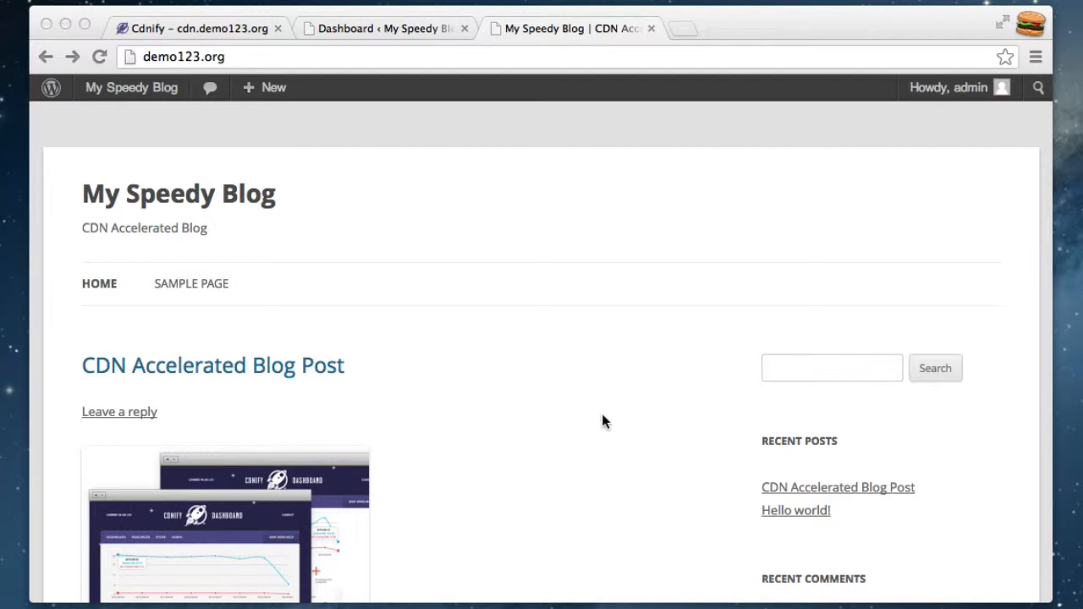
Scroll the blog post, open the office team photo full-size, and scroll around it
scroll(down, 3)
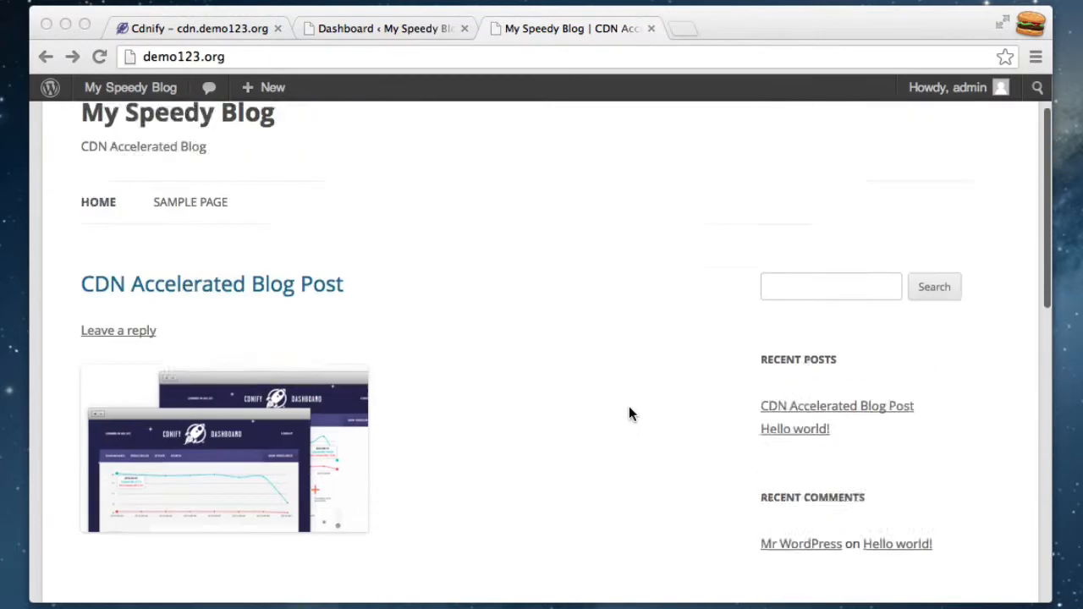
scroll(down, 3)
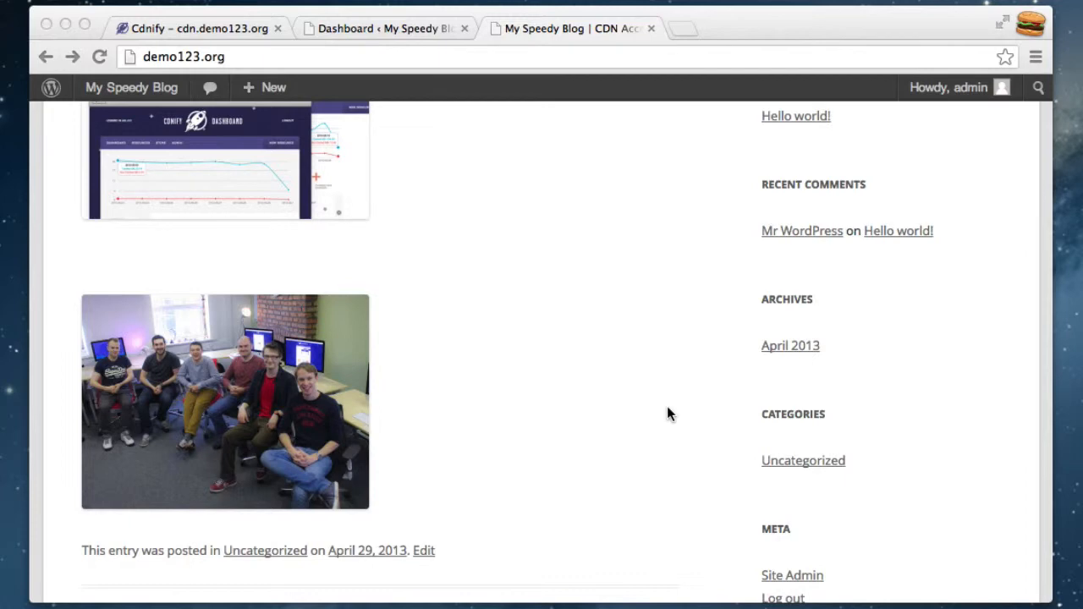
mouse_move(368, 480)
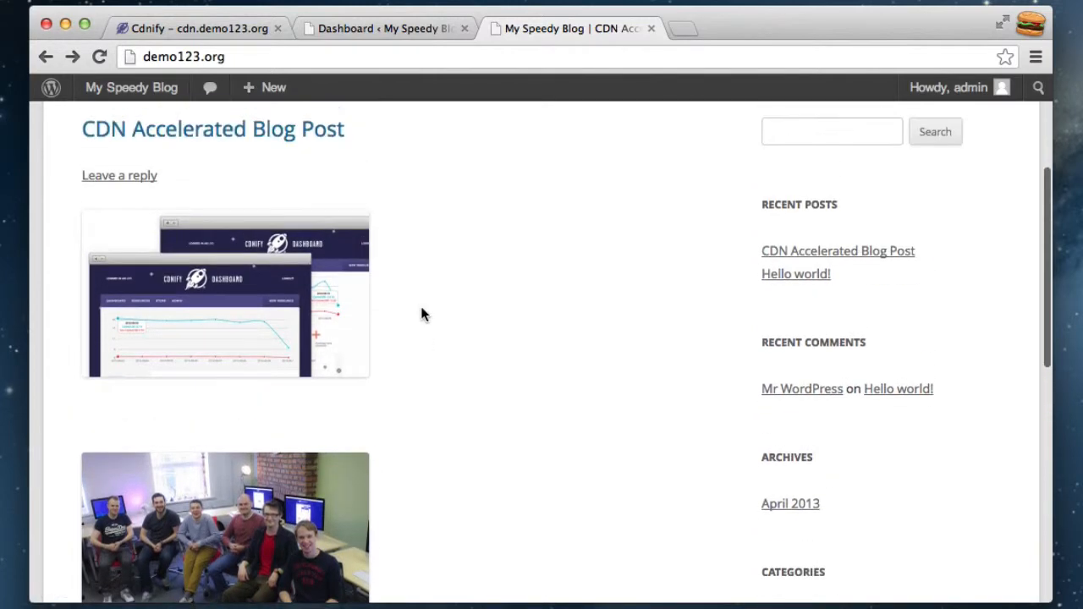
scroll(down, 3)
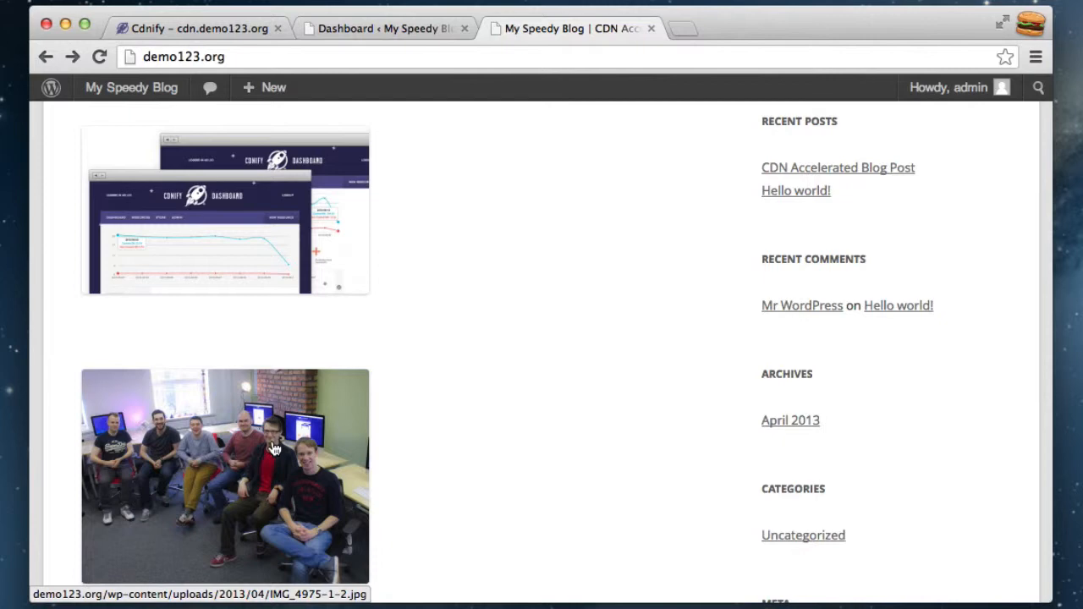
scroll(down, 3)
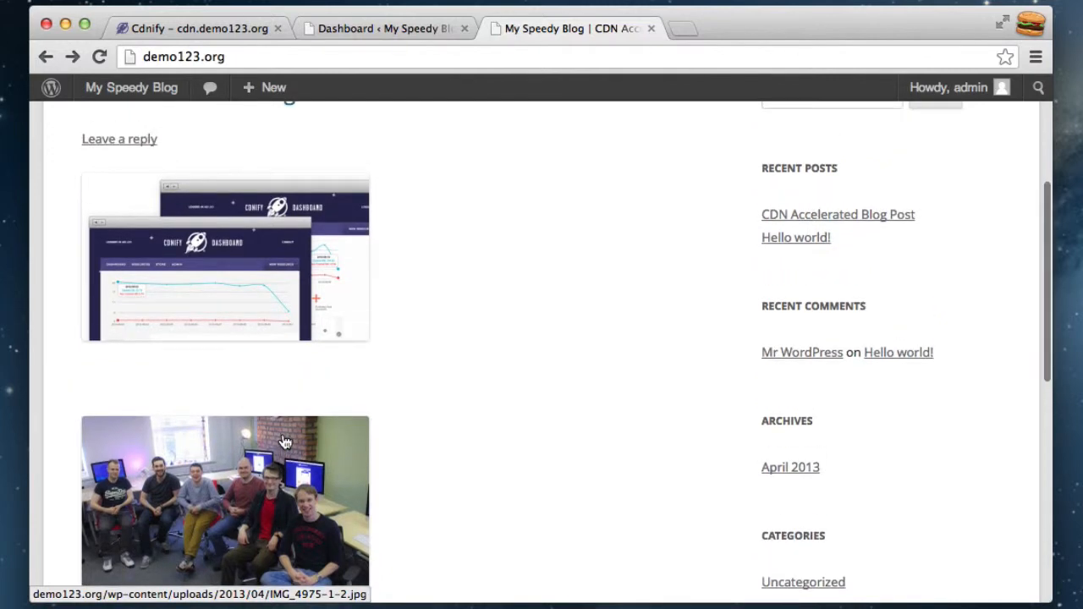
click(225, 501)
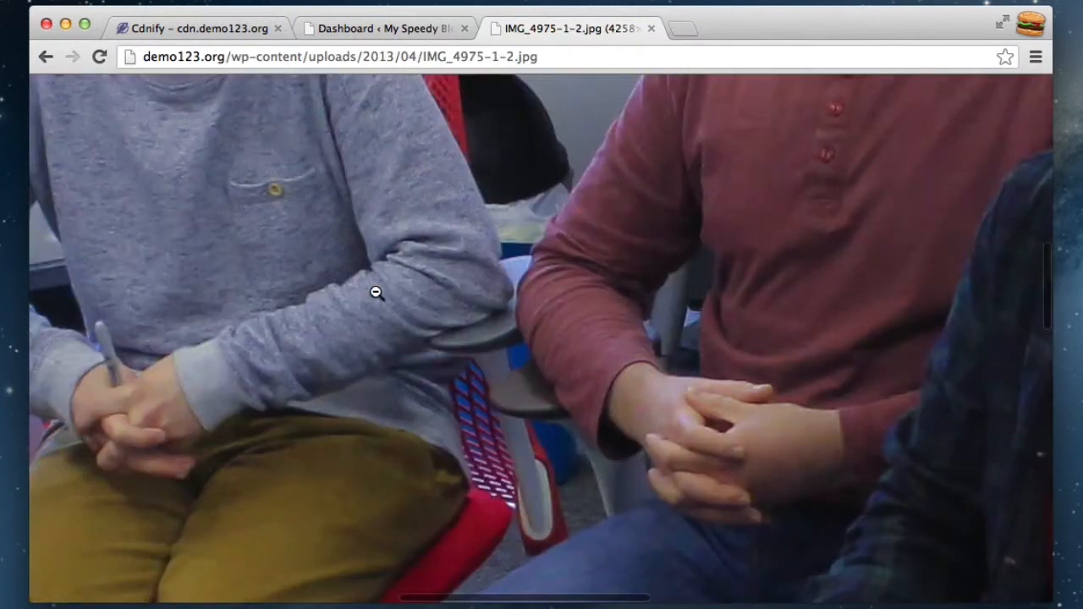
scroll(down, 3)
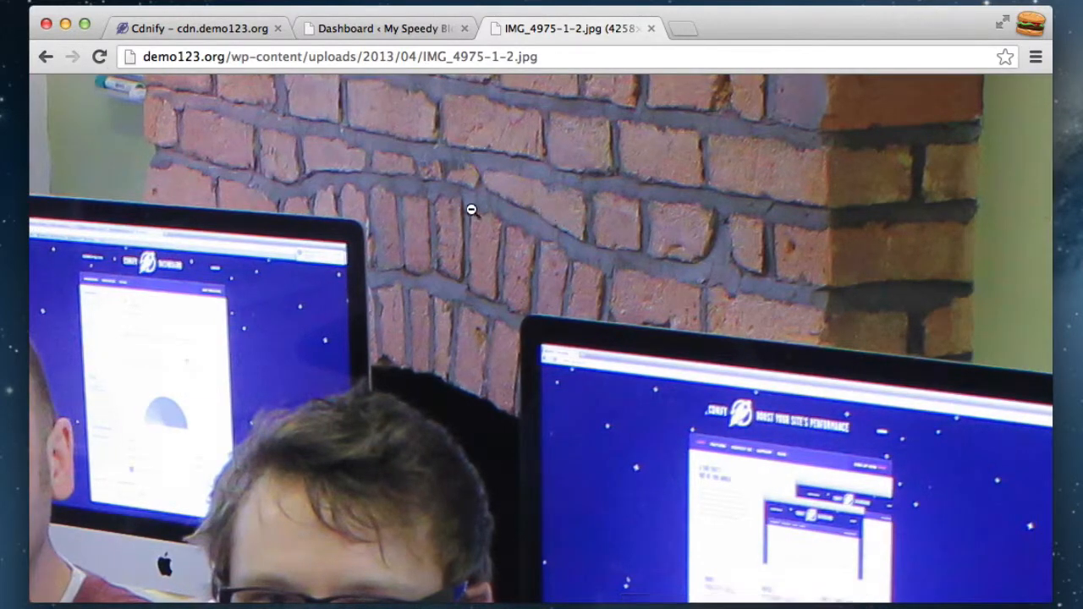
scroll(down, 3)
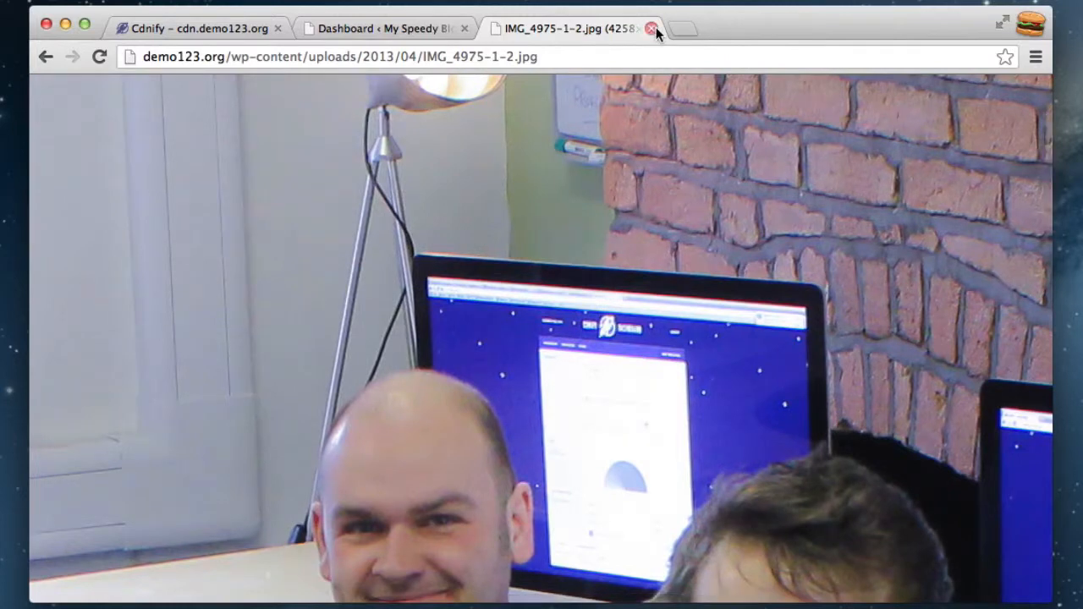
Close the full-size photo tab to reveal the My Speedy Blog Dashboard
click(652, 28)
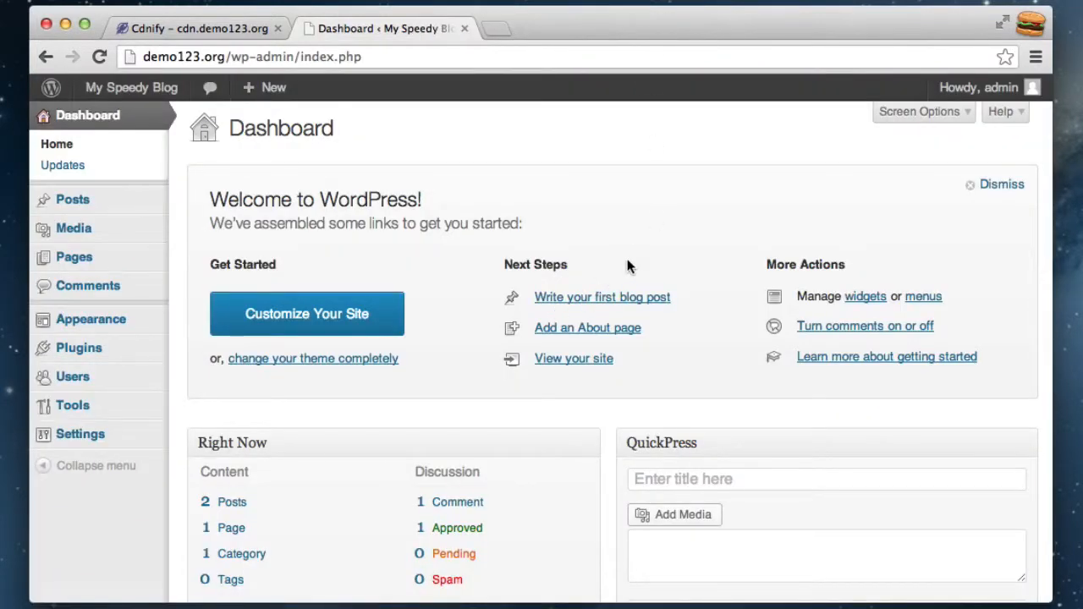
mouse_move(506, 226)
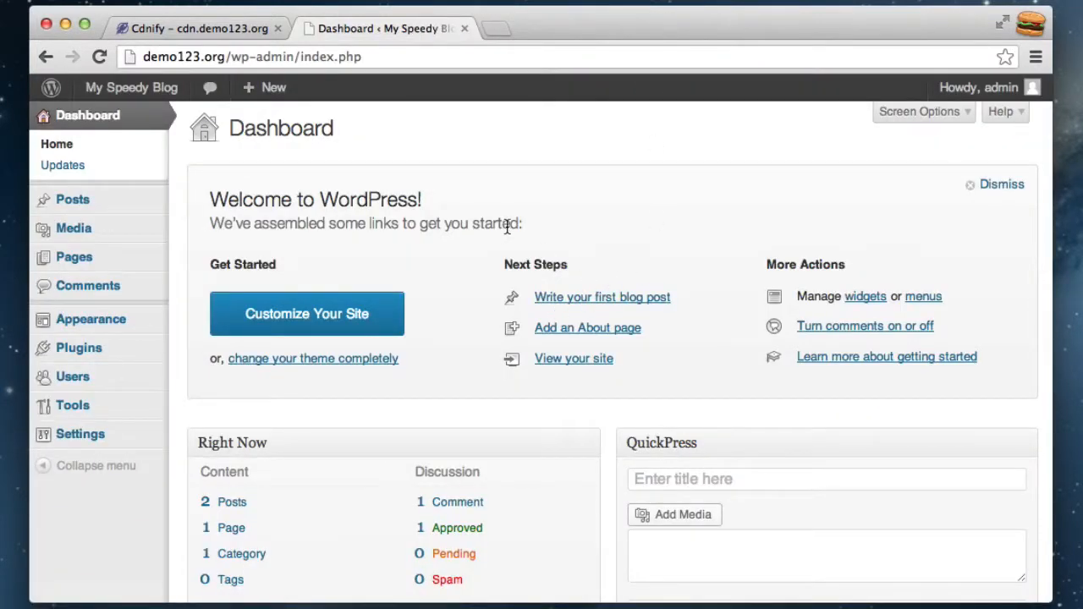
mouse_move(474, 240)
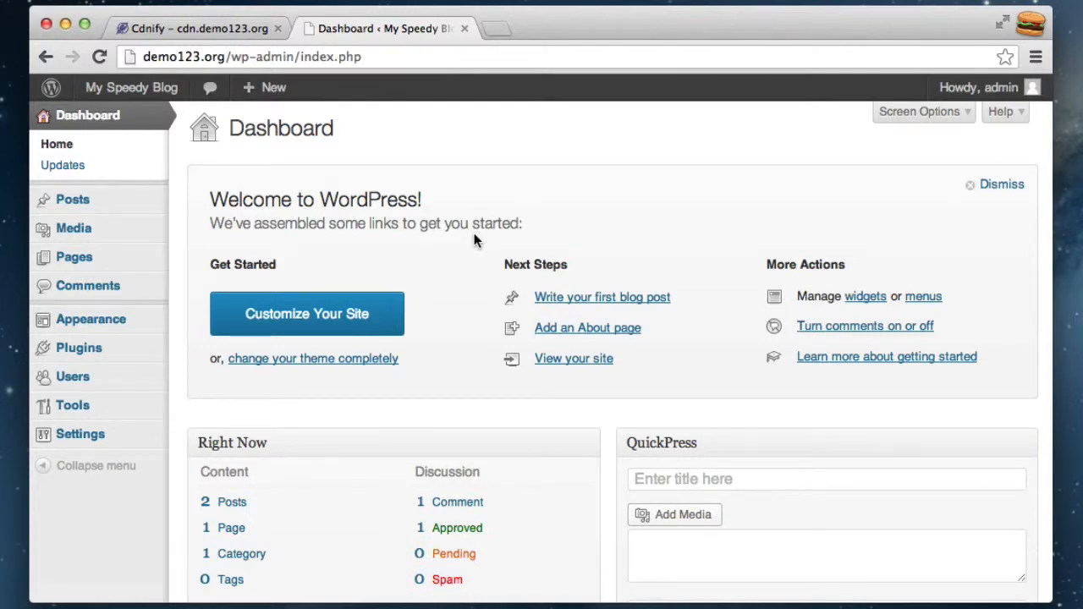
mouse_move(533, 218)
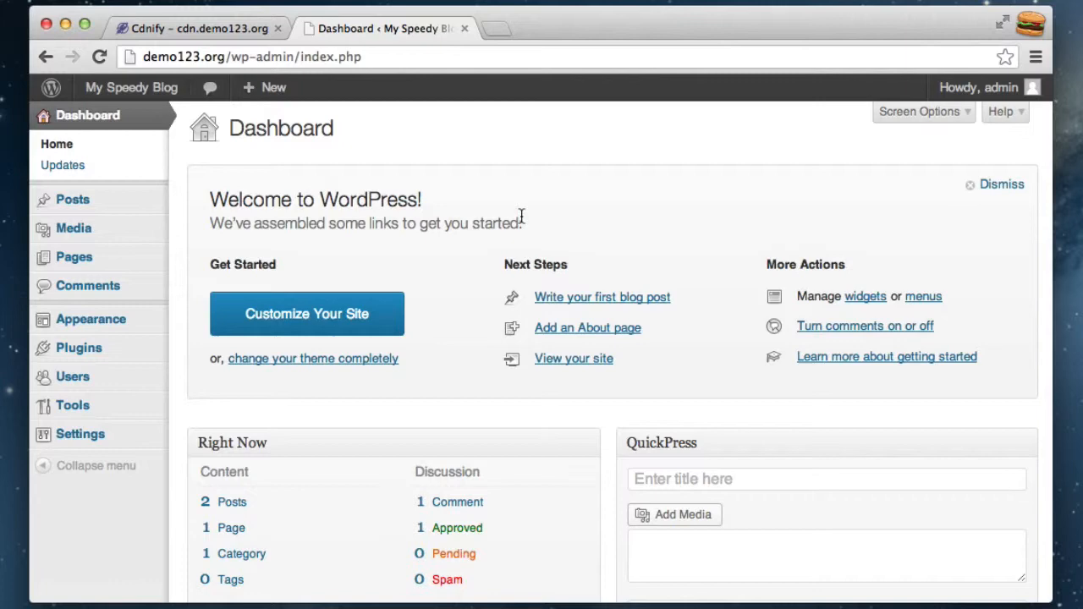
mouse_move(79, 348)
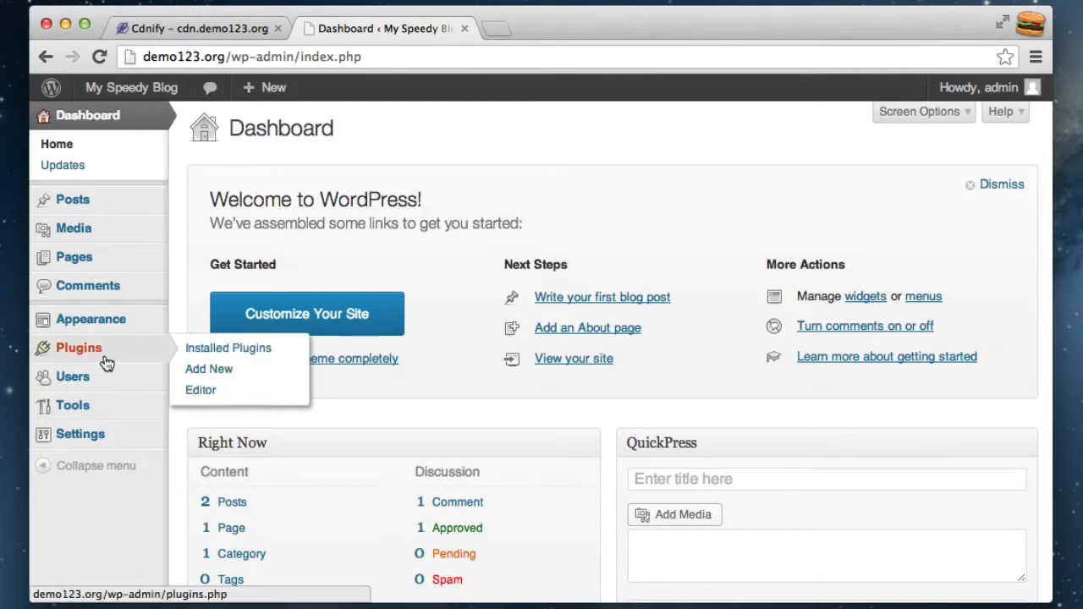
Search Add New plugins for 'W3 Total Cache' and install version 0.9.2.9
click(210, 369)
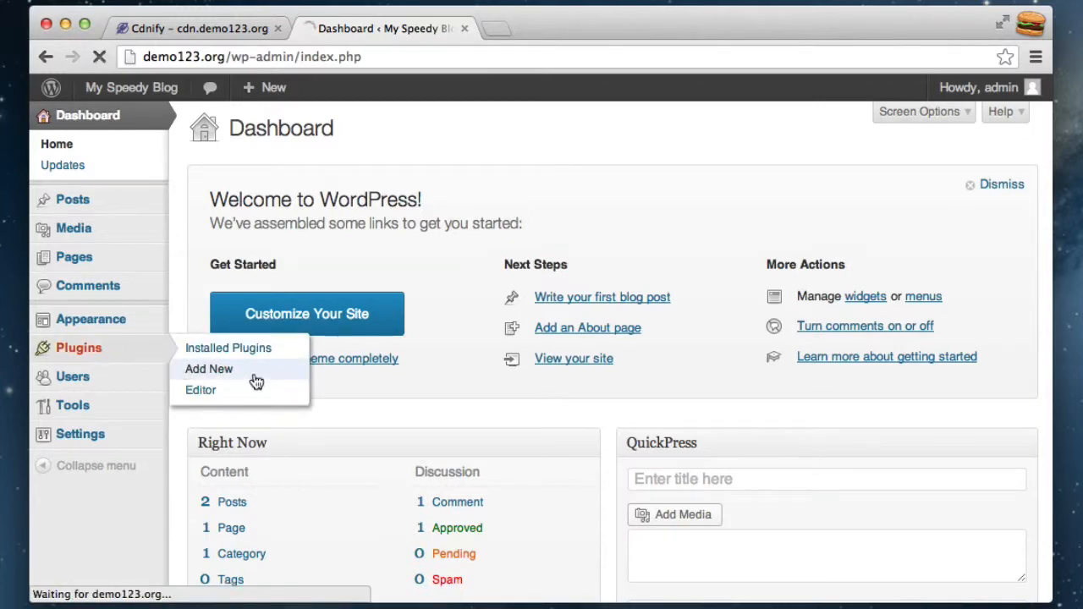
click(208, 369)
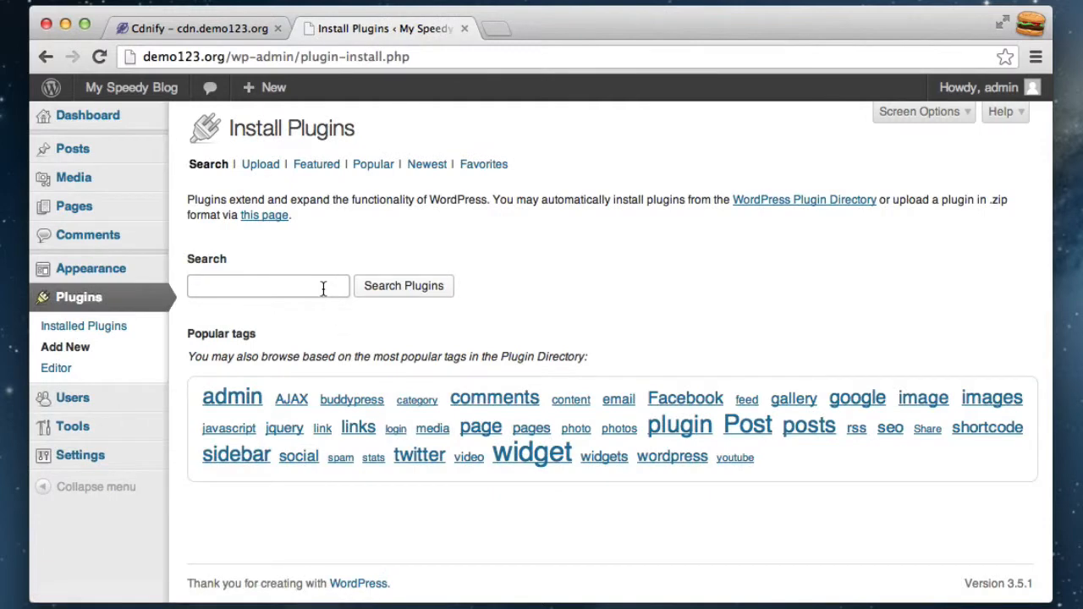
text(W3 Total Cache)
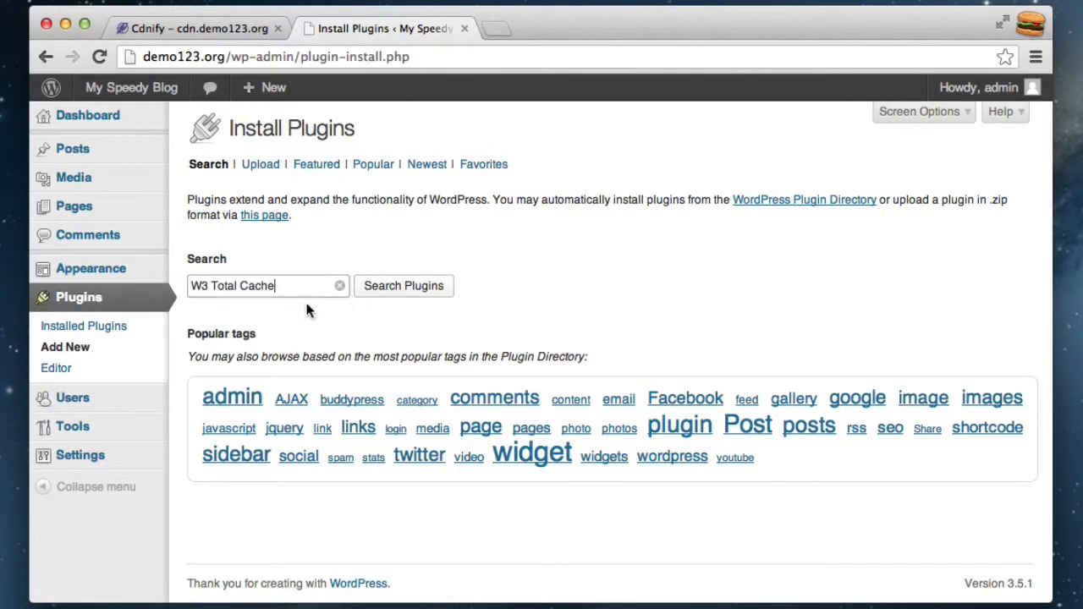
click(404, 285)
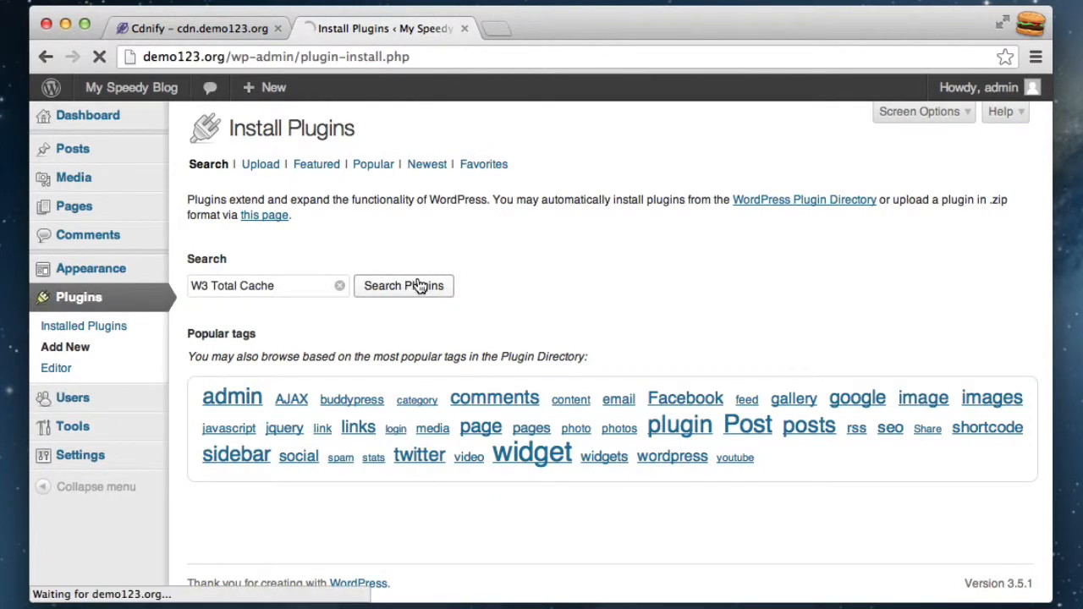
click(403, 286)
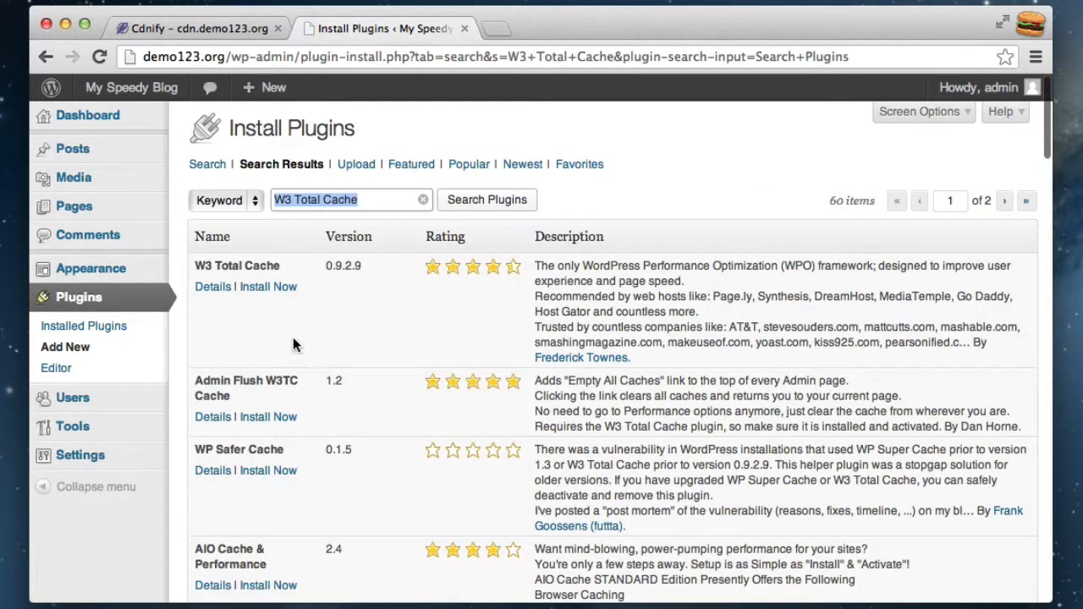
click(267, 286)
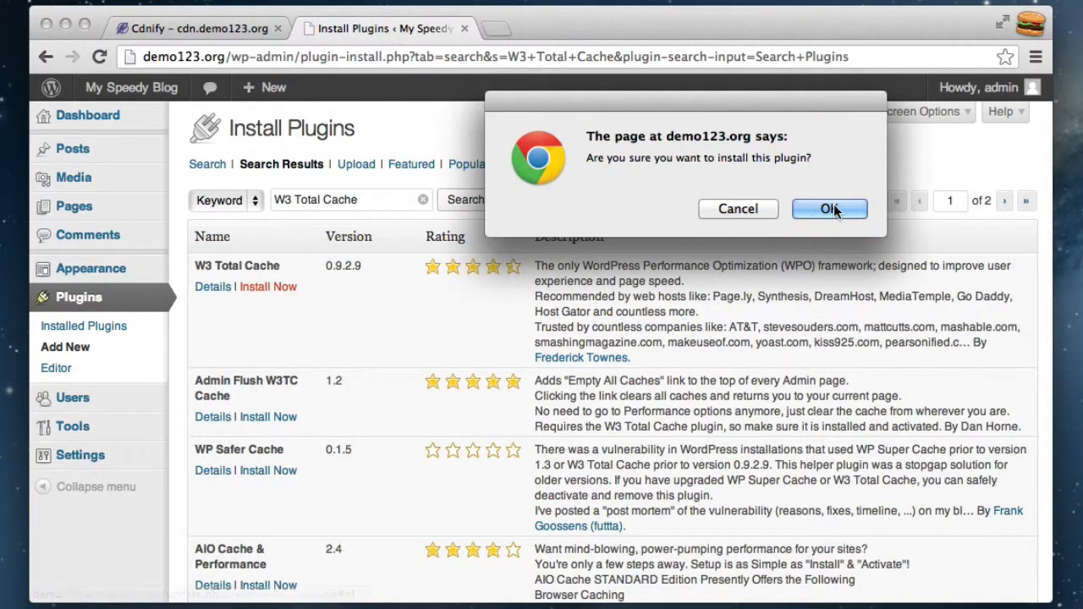
click(829, 209)
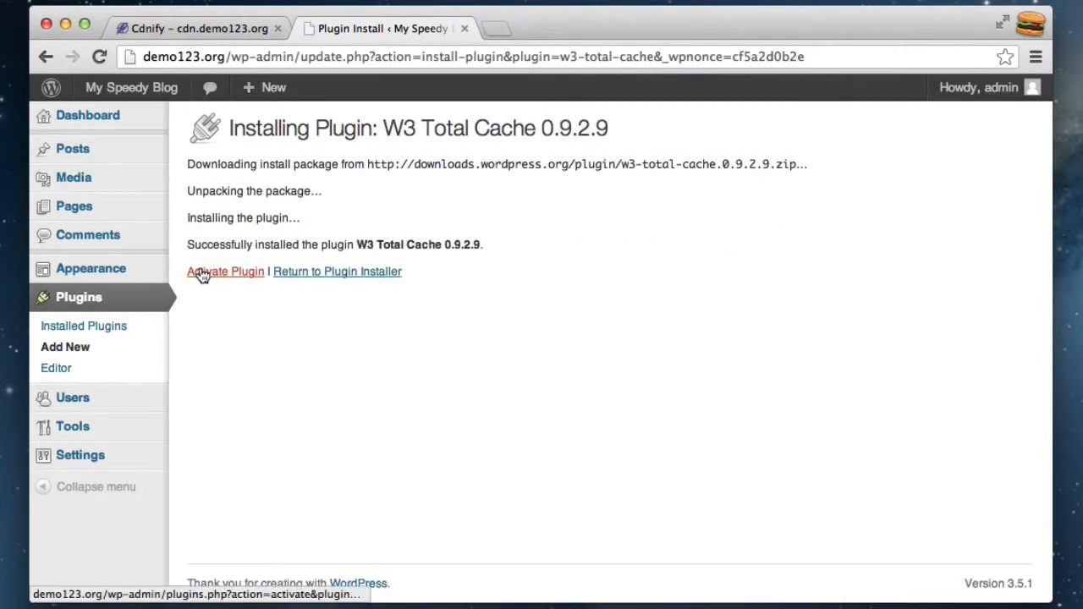
Activate W3 Total Cache from the Plugins page and scroll the plugin list
click(225, 271)
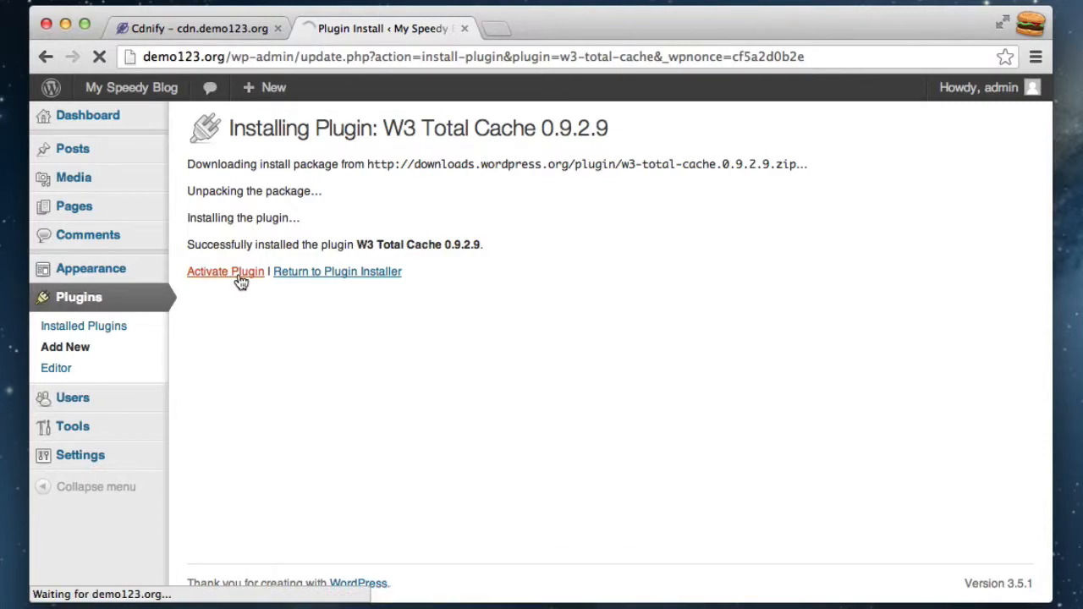
click(225, 271)
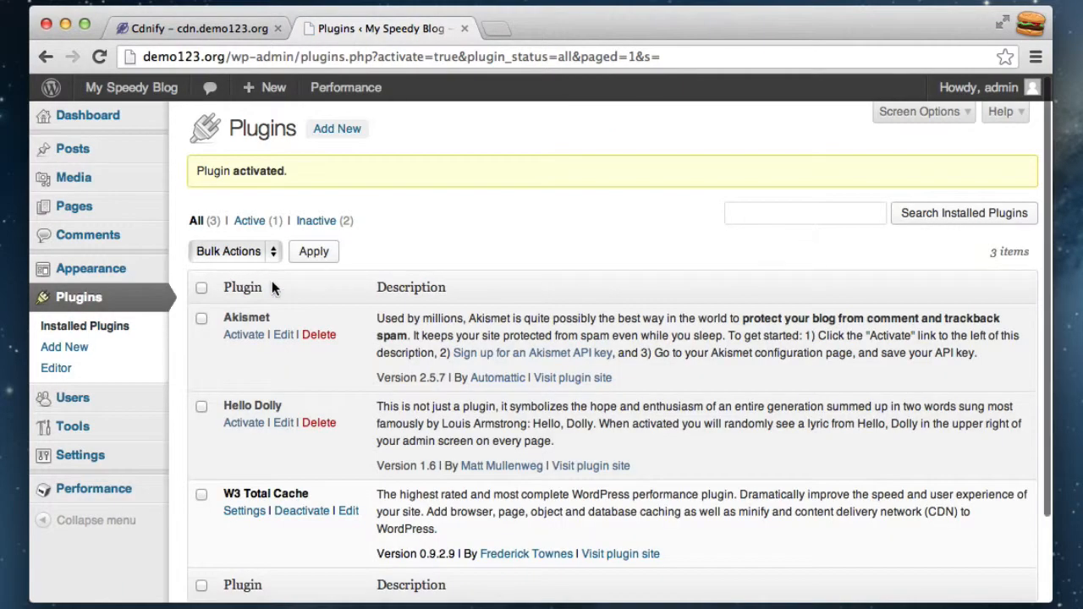
scroll(down, 3)
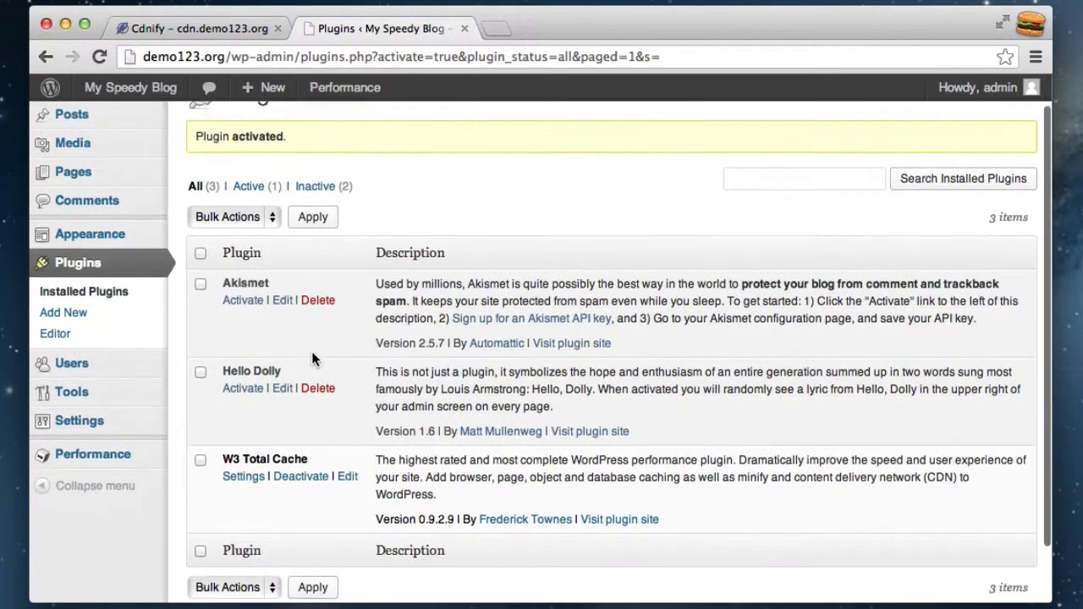
scroll(down, 3)
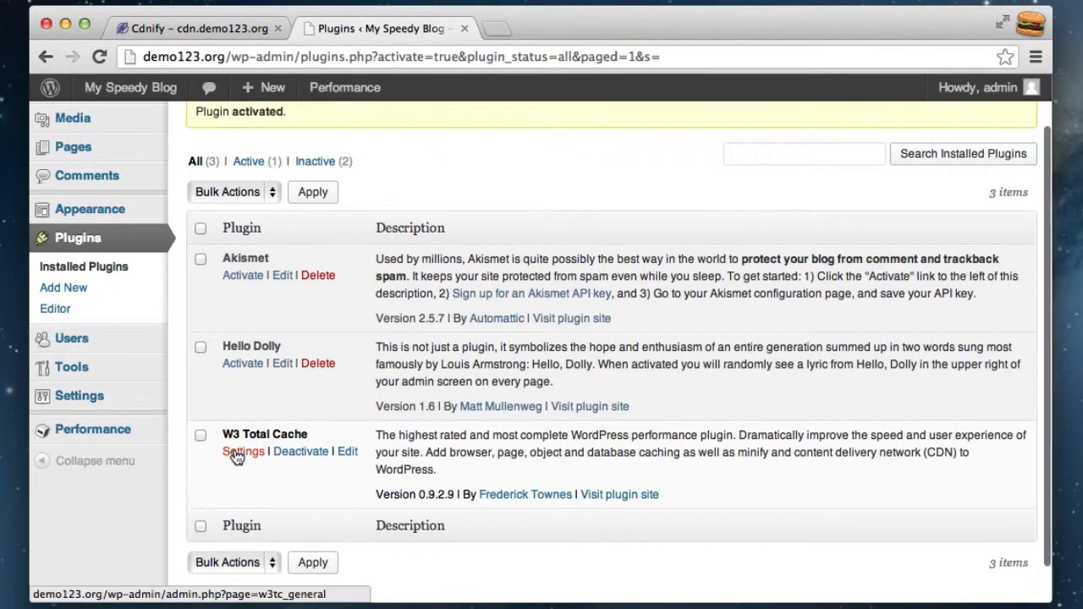
In W3 Total Cache general settings, enable CDN with type Generic Mirror and save
click(243, 451)
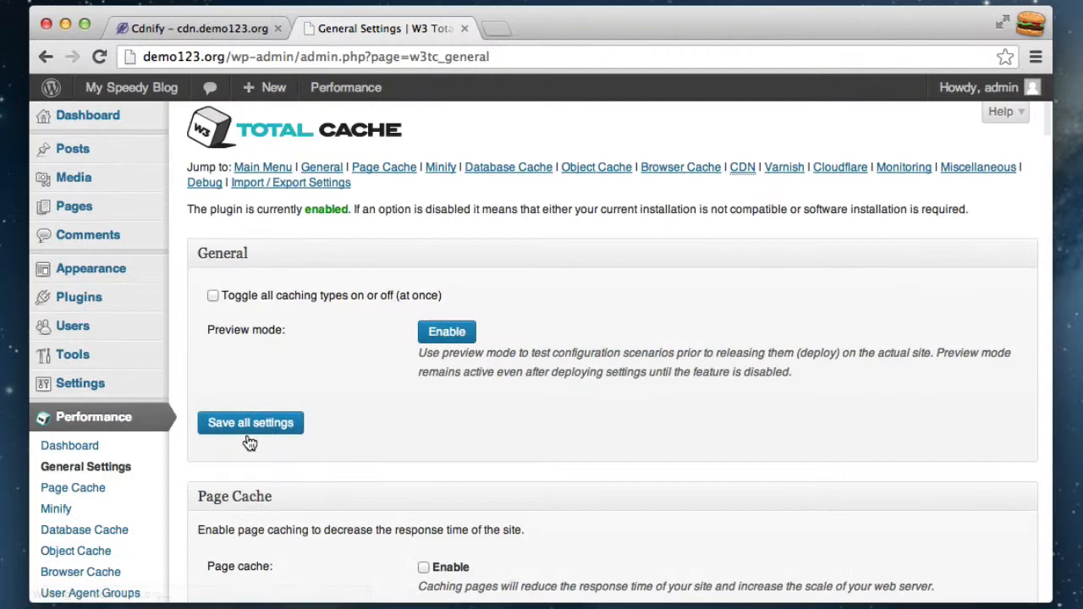
scroll(down, 3)
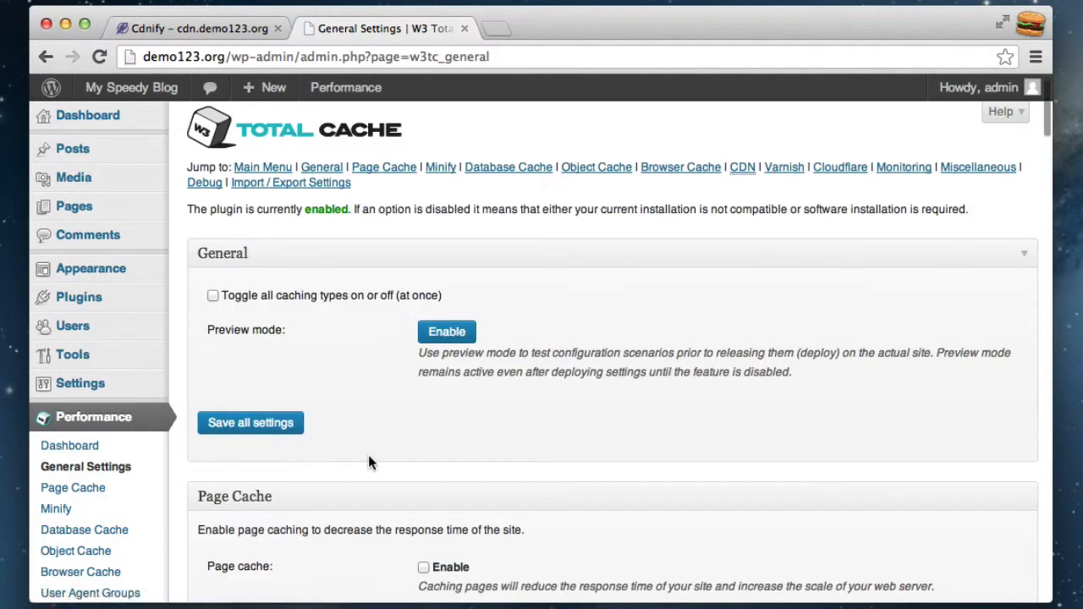
scroll(down, 3)
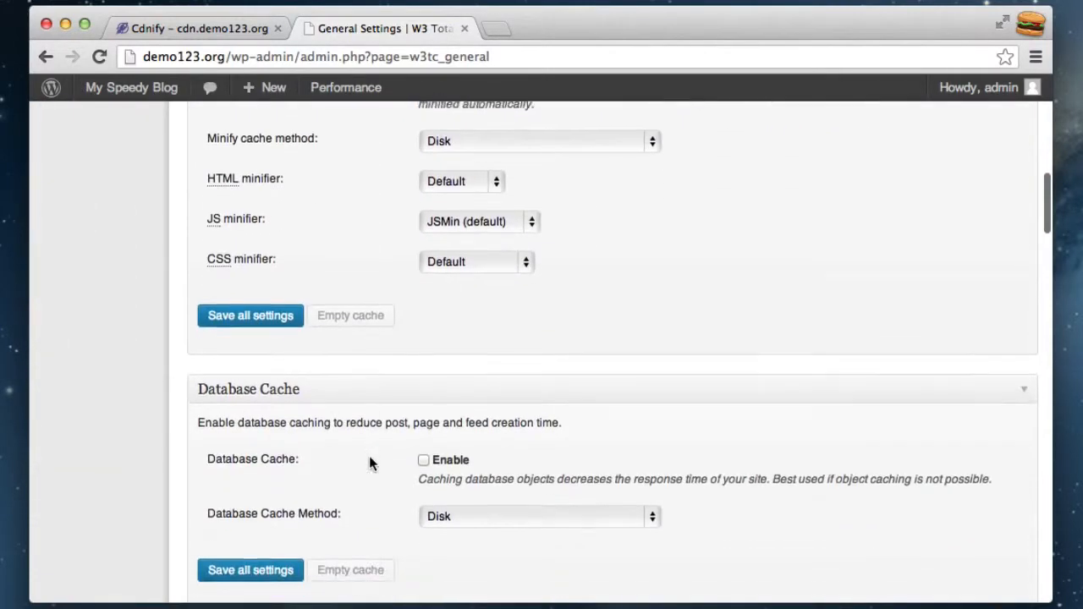
scroll(down, 3)
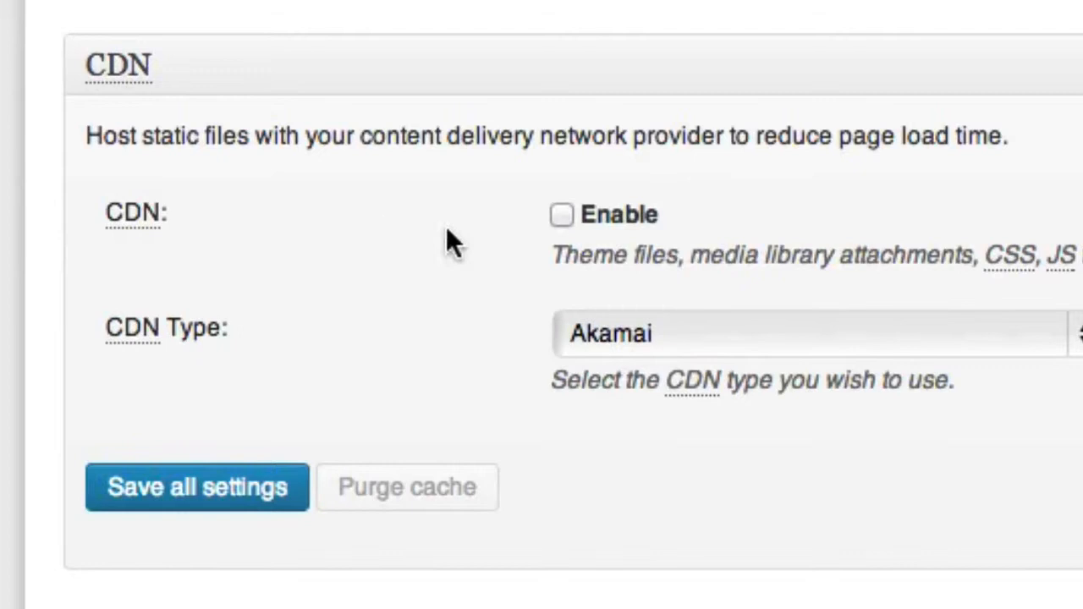
mouse_move(563, 216)
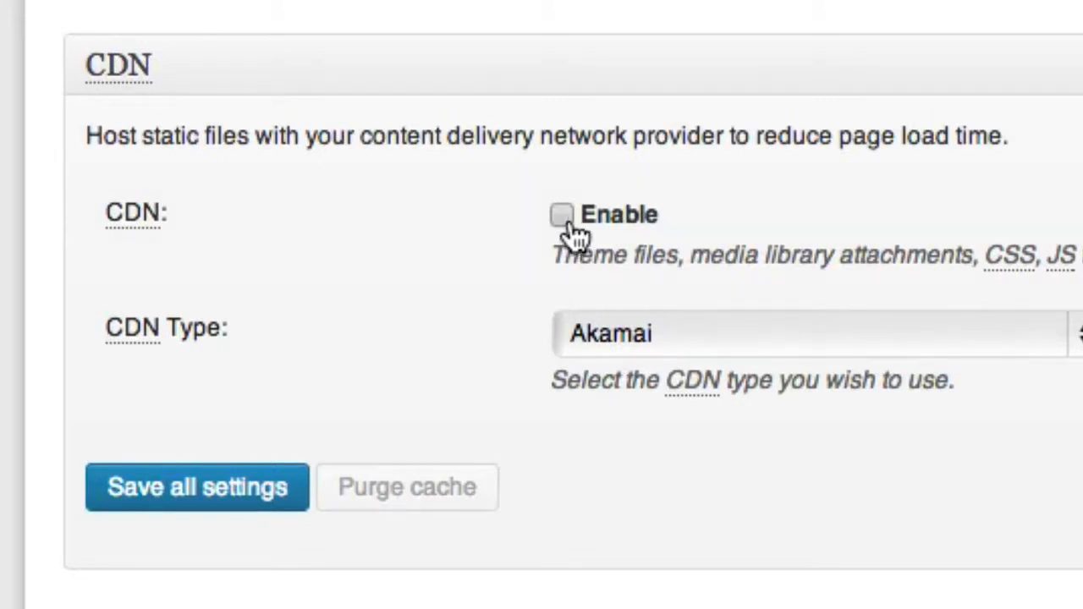
click(562, 214)
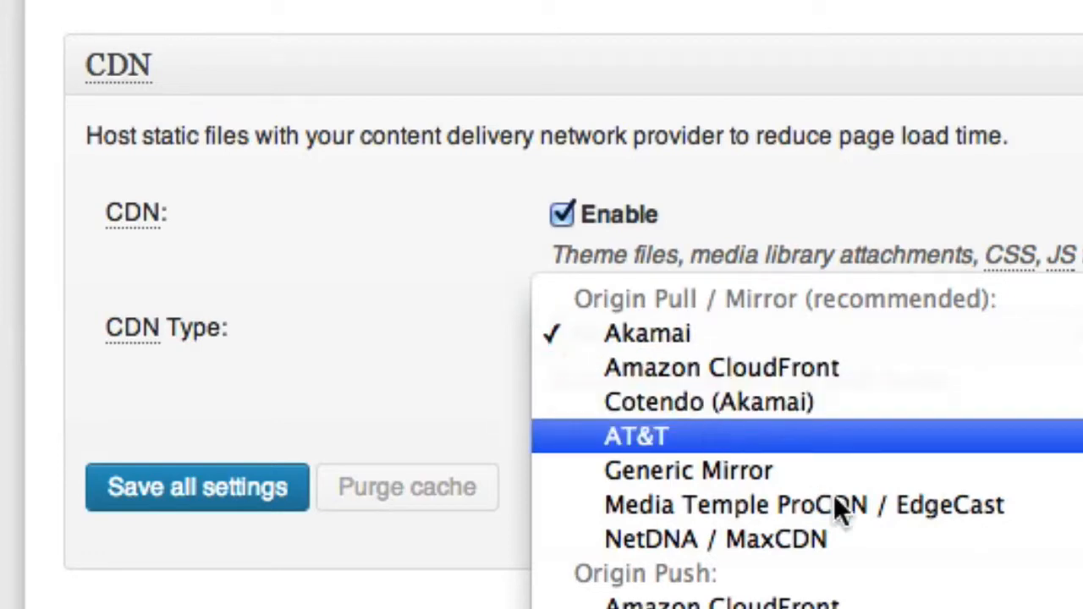
click(688, 469)
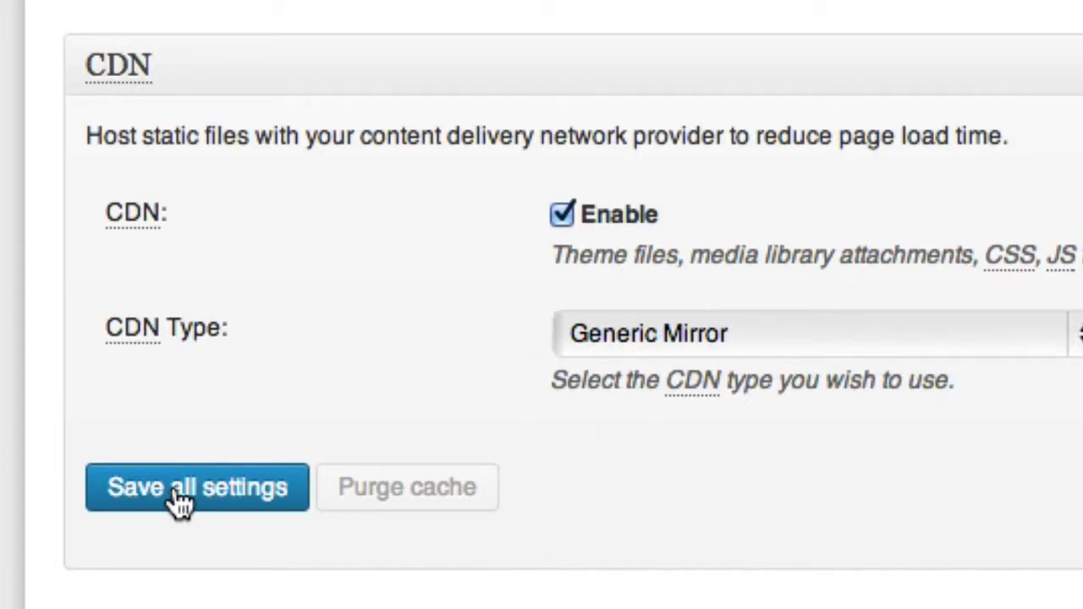
click(196, 487)
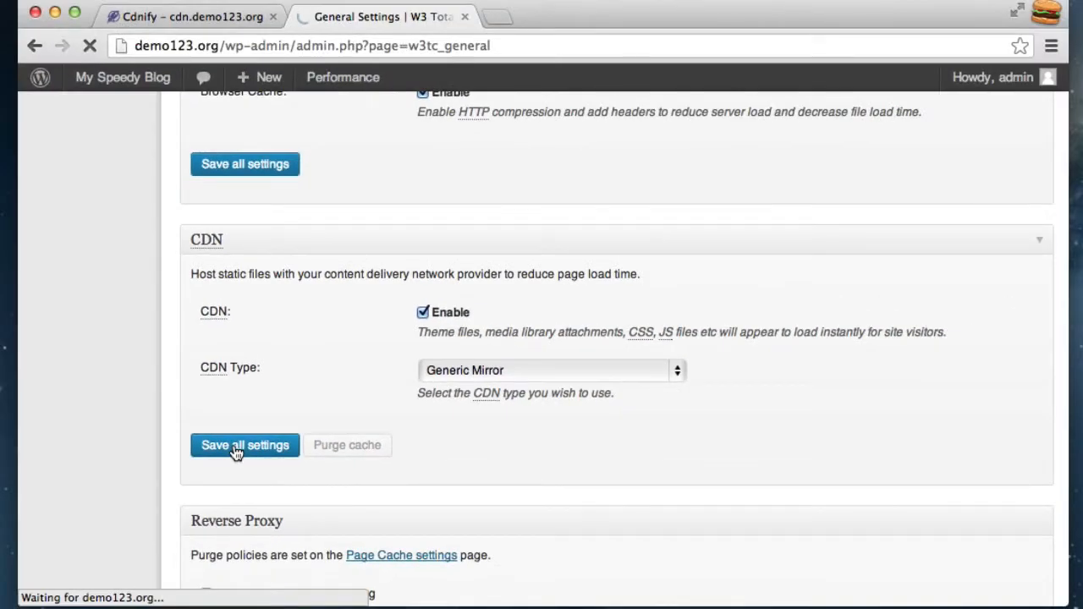
Dismiss the empty-hostname notice and switch to the Cdnify dashboard for cdn.demo123.org
click(244, 445)
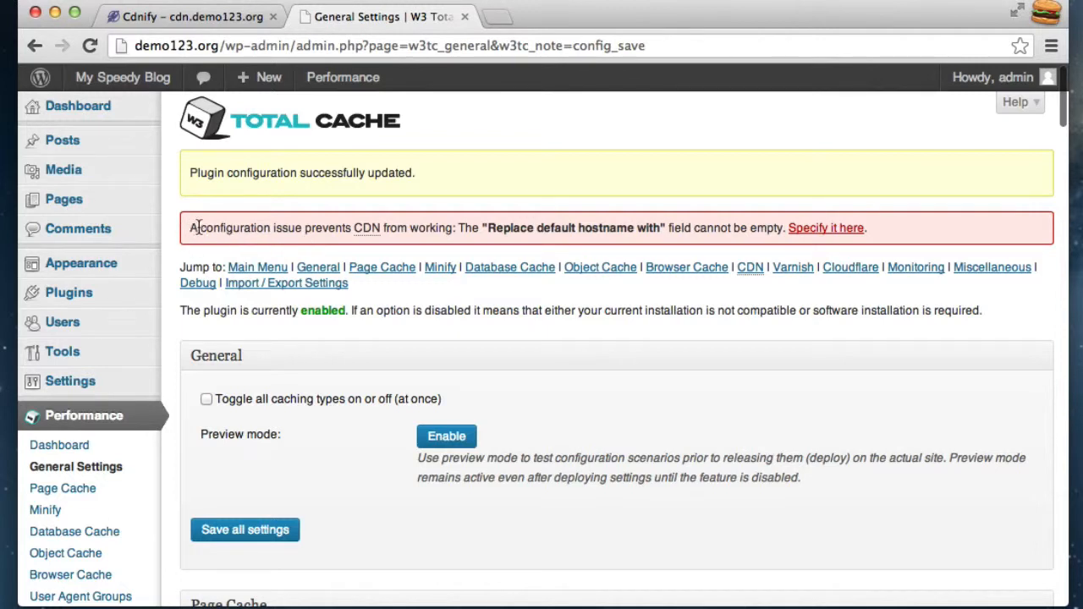
mouse_move(593, 228)
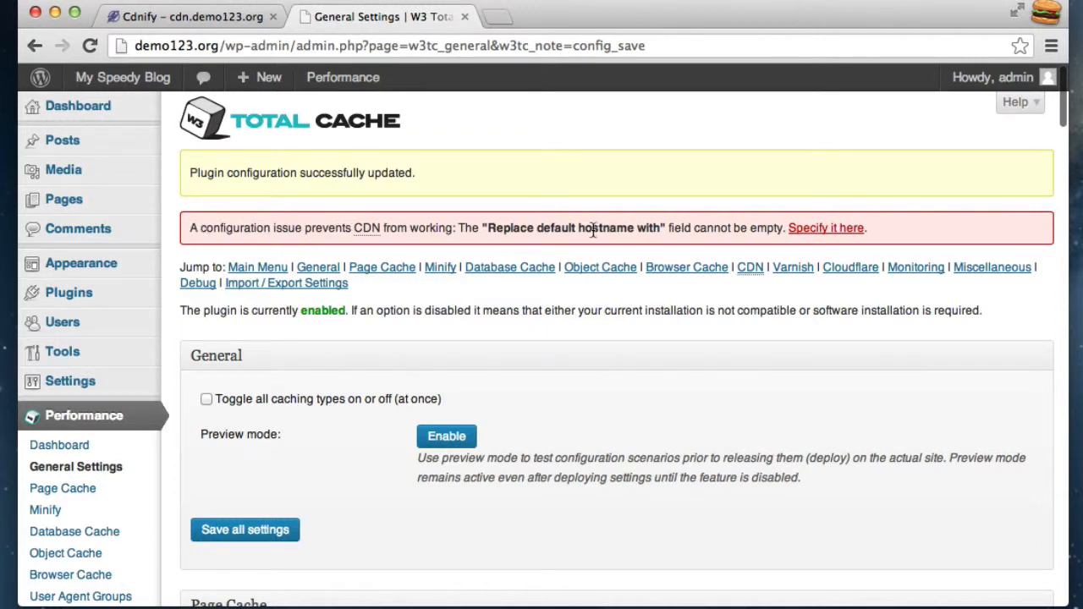
mouse_move(630, 234)
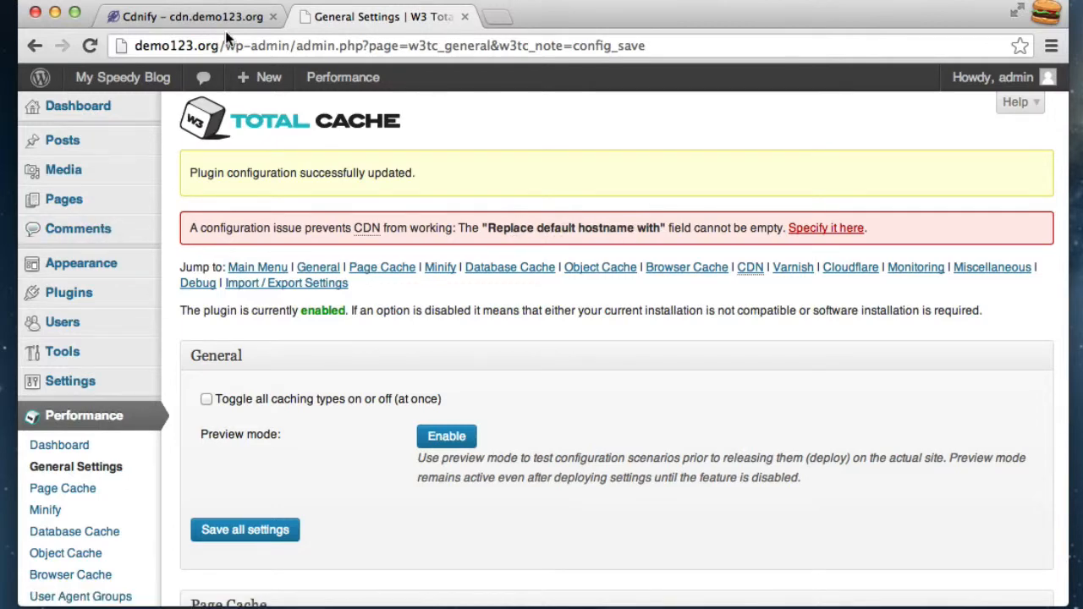
click(190, 16)
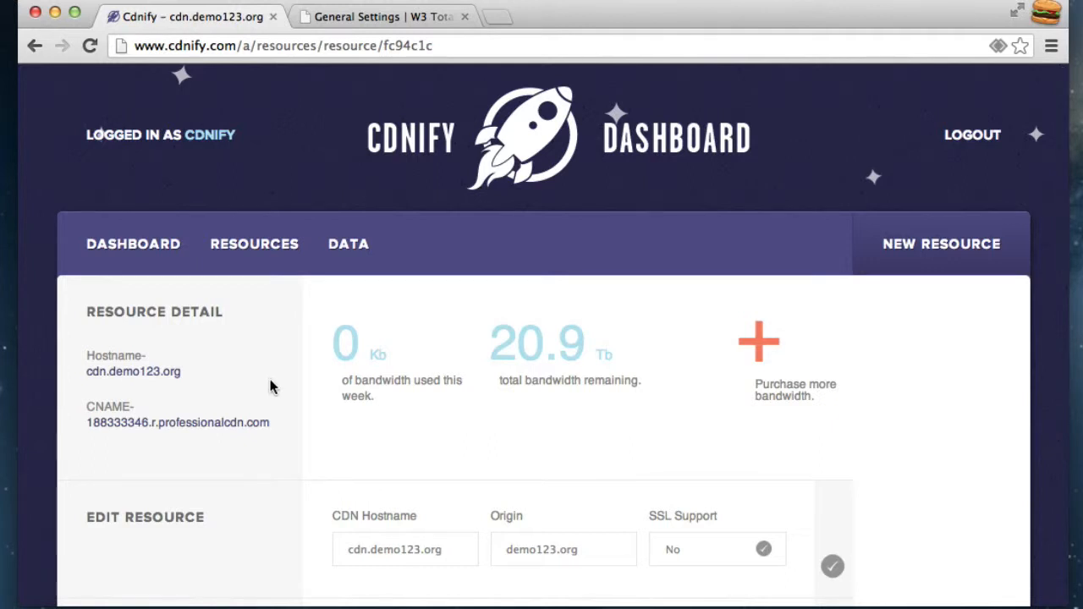
mouse_move(251, 372)
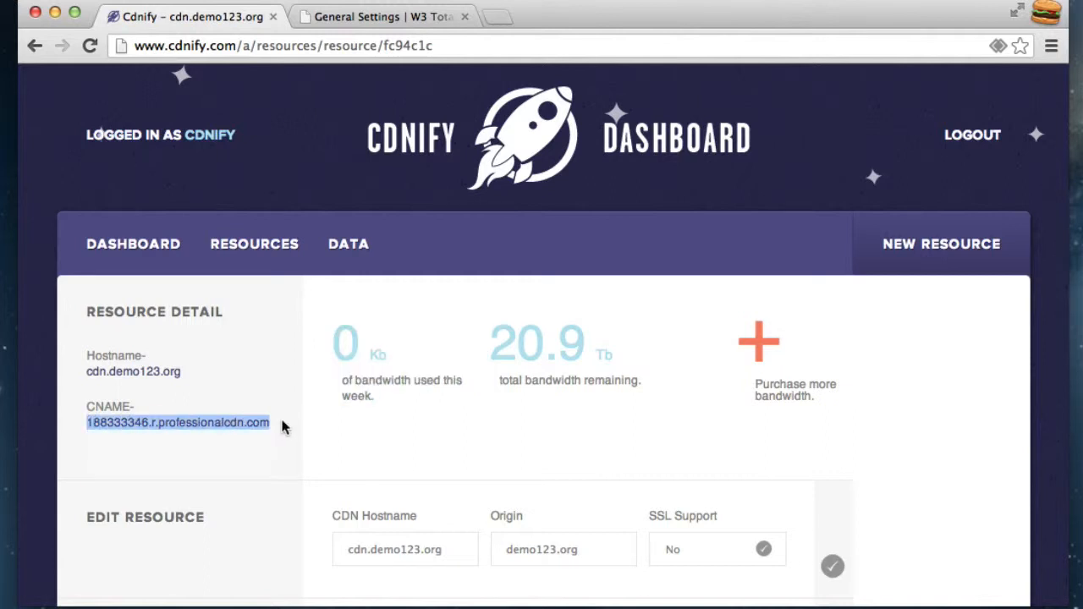
mouse_move(154, 359)
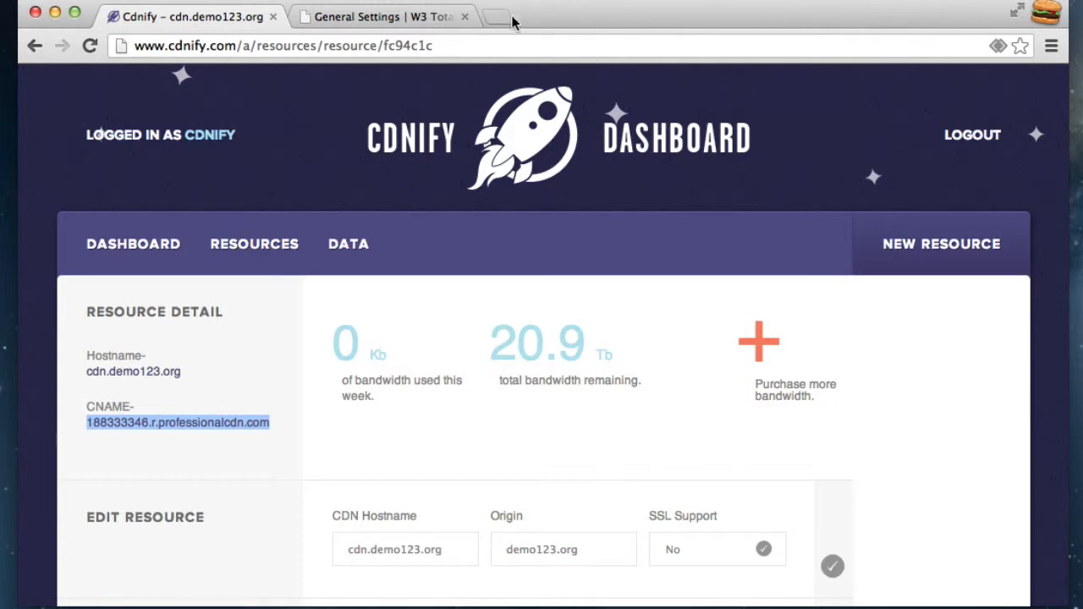
mouse_move(214, 414)
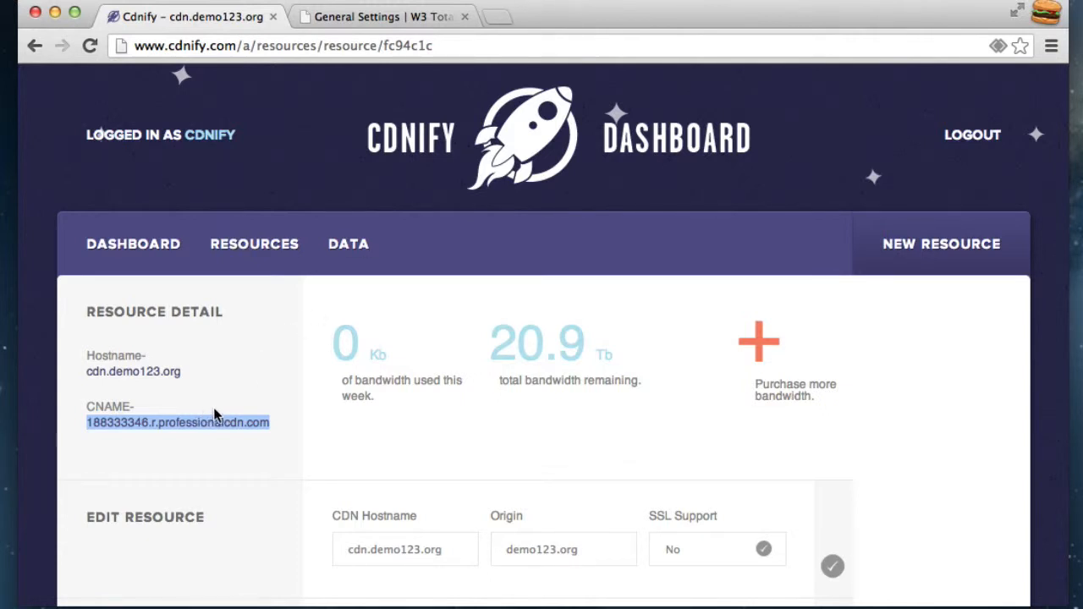
mouse_move(206, 402)
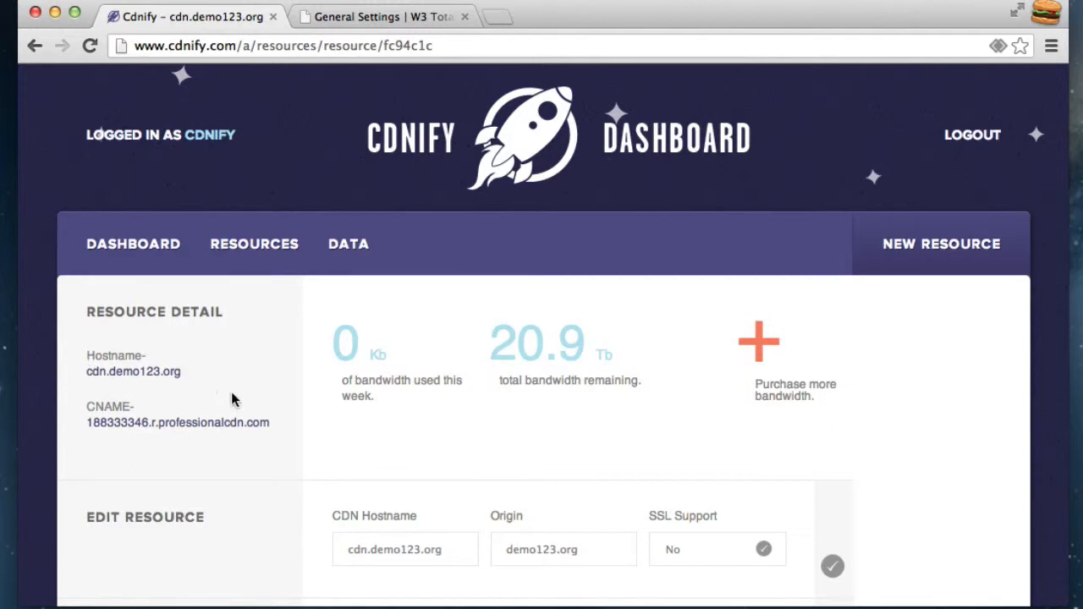
Select the CNAME 188333346.r.professionalcdn.com under Resource Detail
double_click(178, 423)
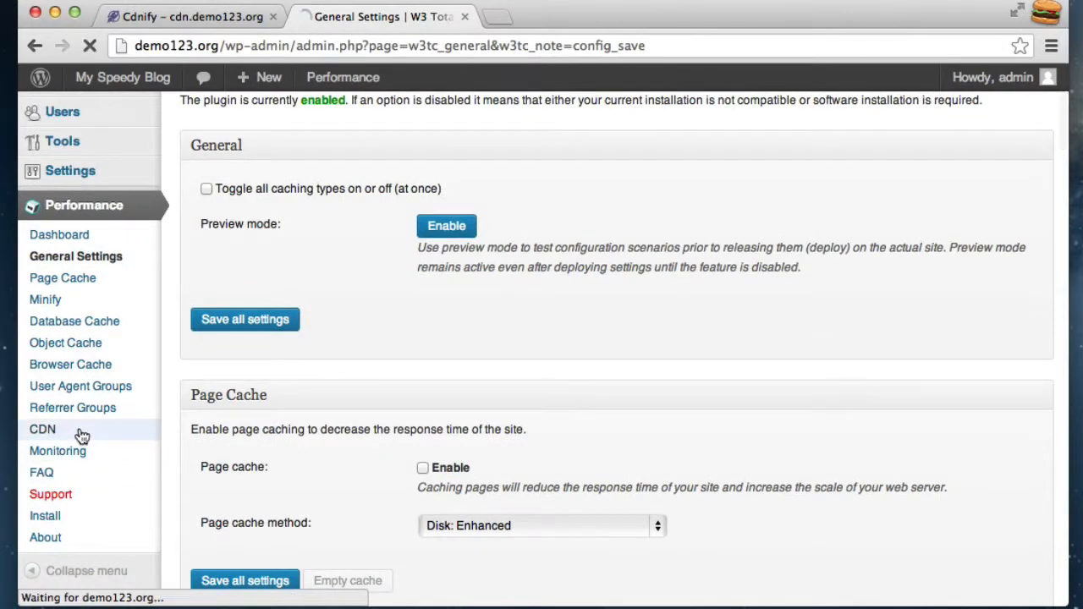
Open Performance > CDN in the sidebar and enter demo123.org
click(43, 429)
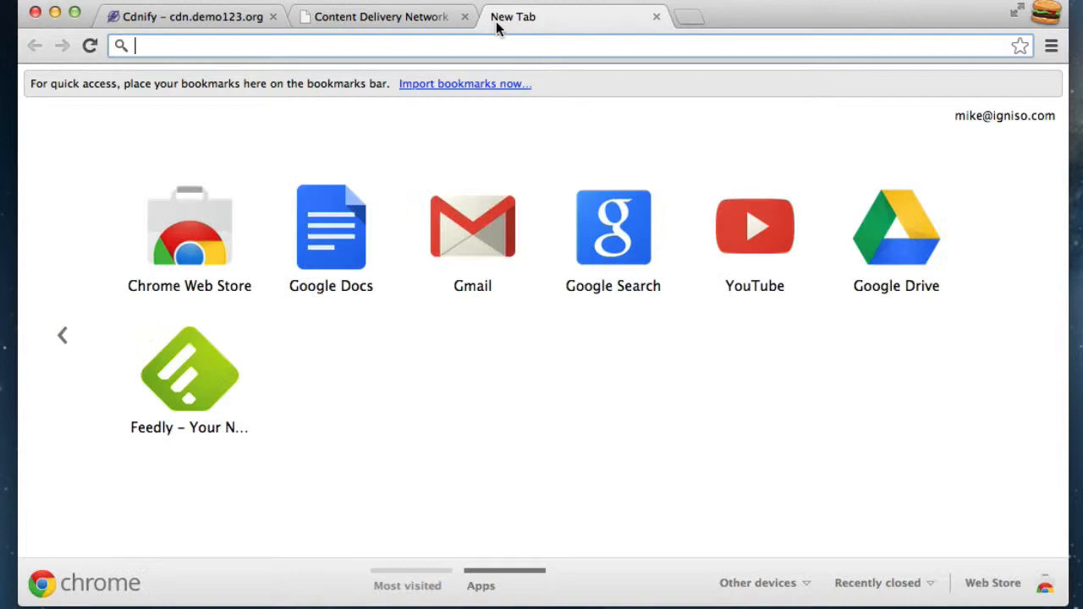
text(demo123.org)
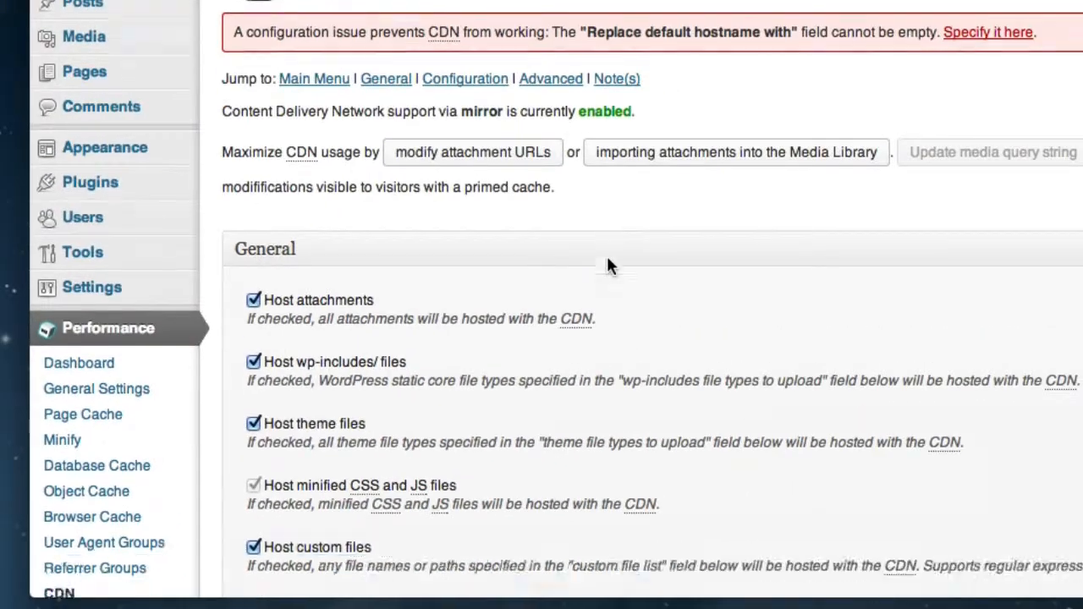
Paste 188333346.r.professionalcdn.com into the 'Replace site's hostname with' field
scroll(down, 3)
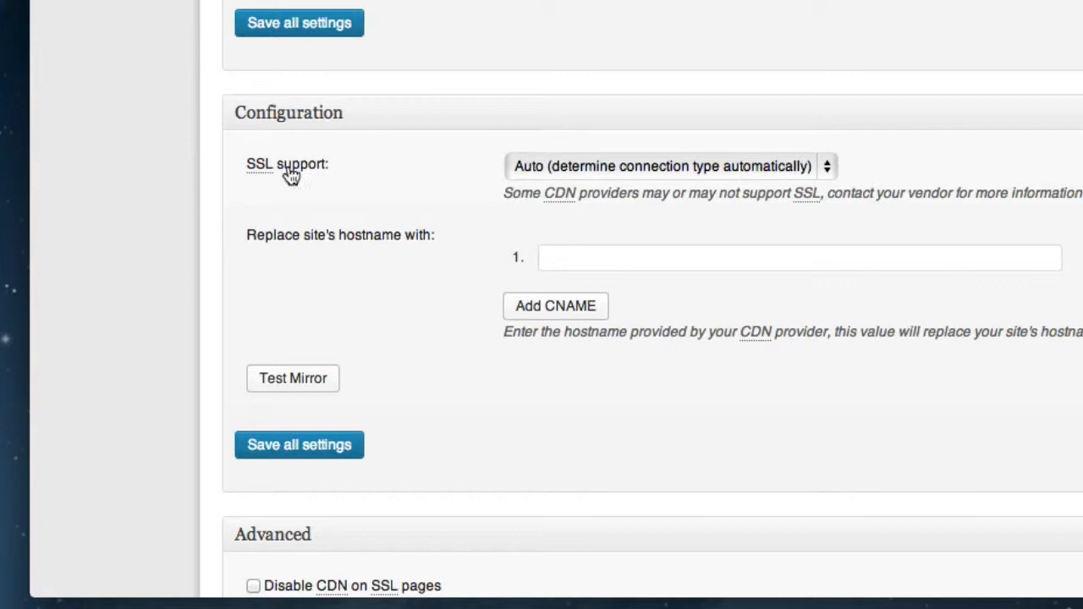
mouse_move(525, 257)
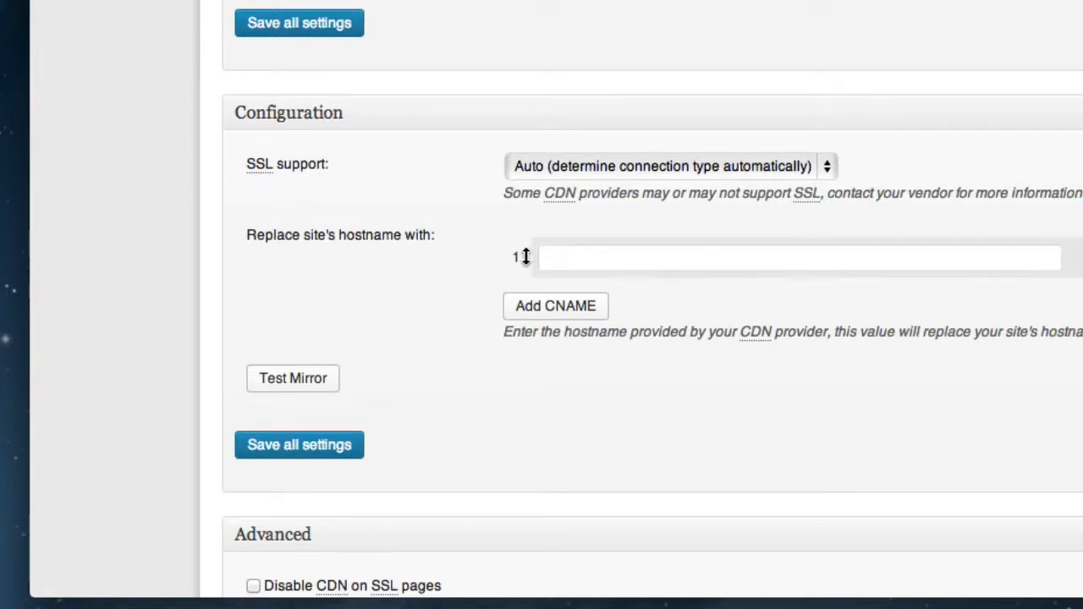
right_click(800, 258)
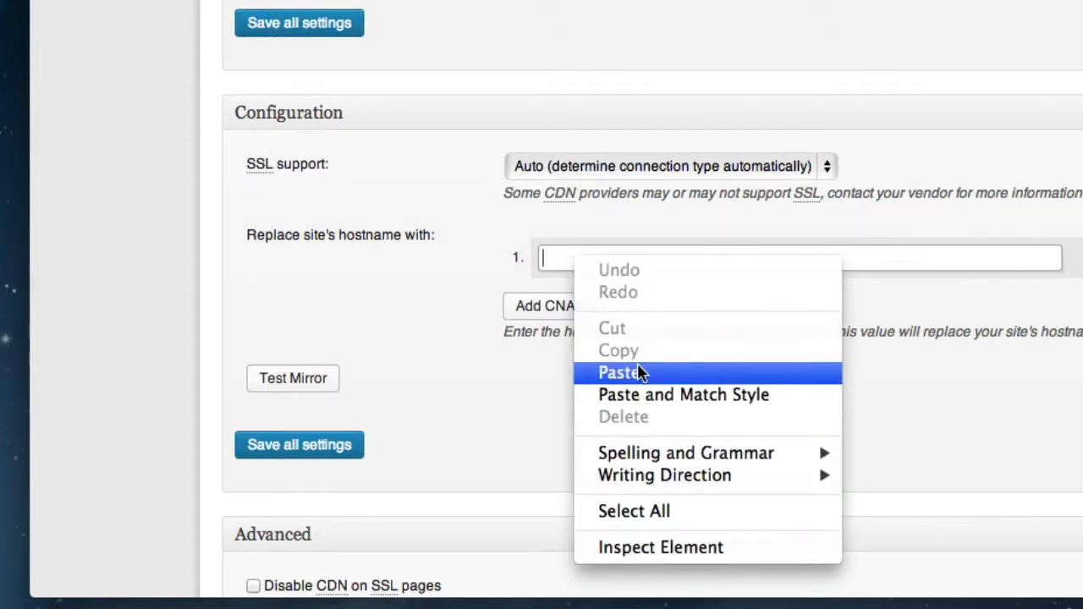
click(621, 373)
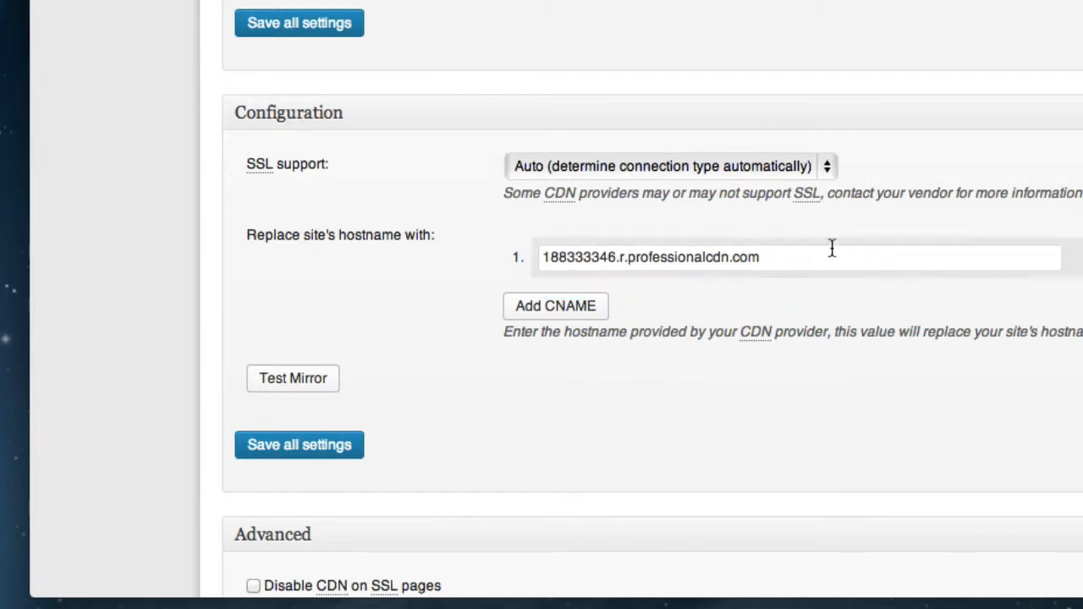
mouse_move(780, 152)
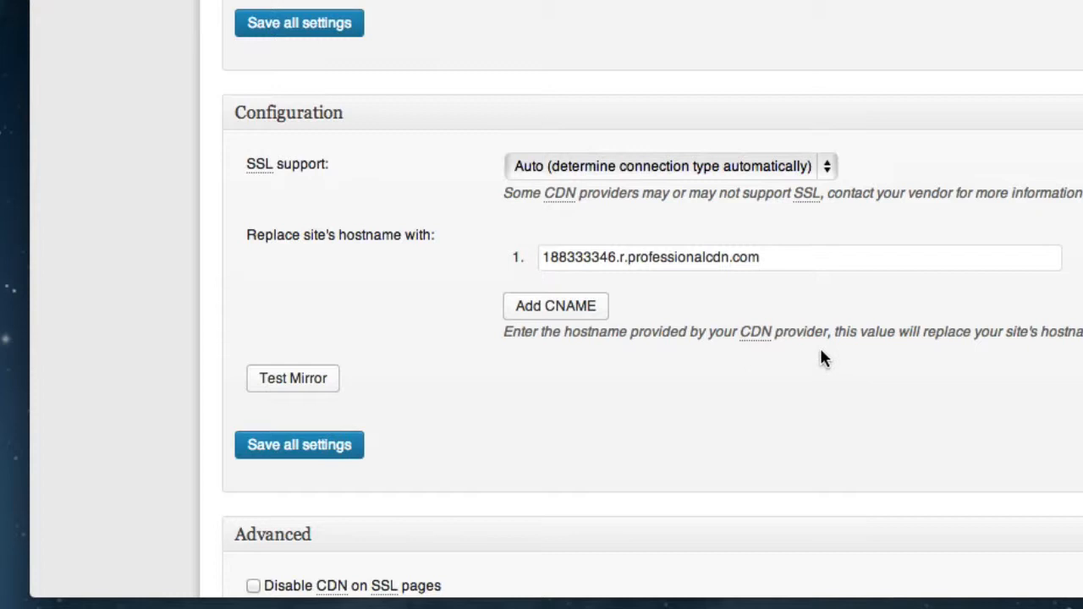
mouse_move(757, 289)
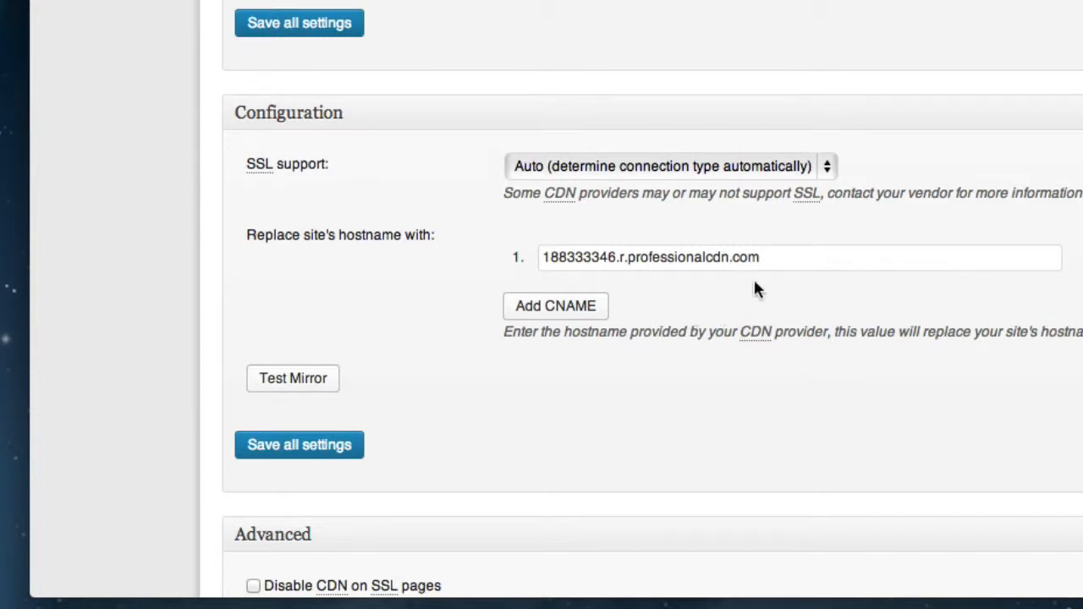
Run Test Mirror until it passes, then save all CDN settings
click(293, 378)
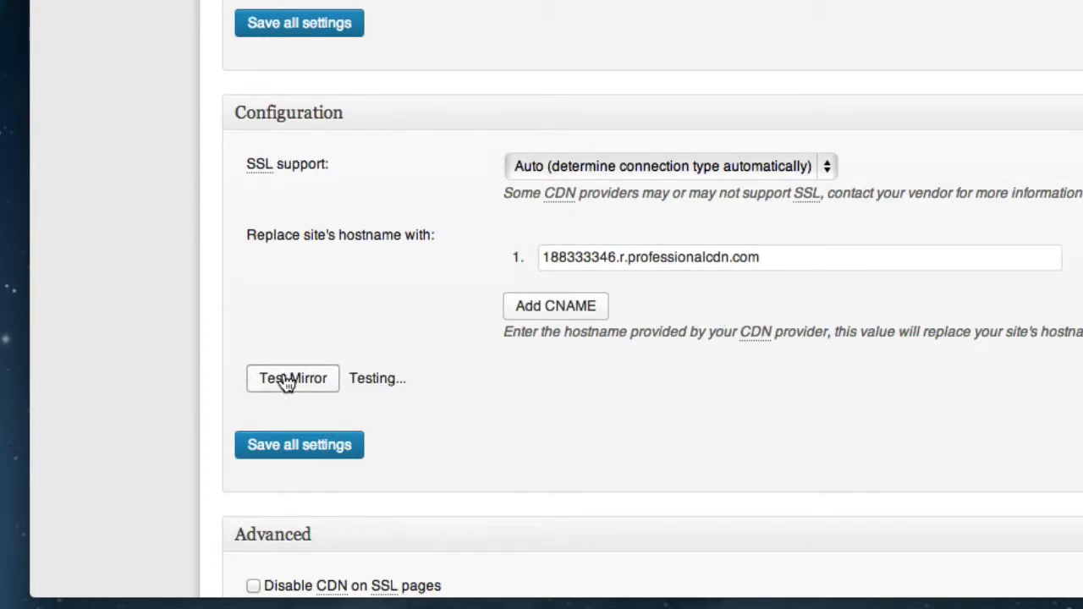
click(292, 378)
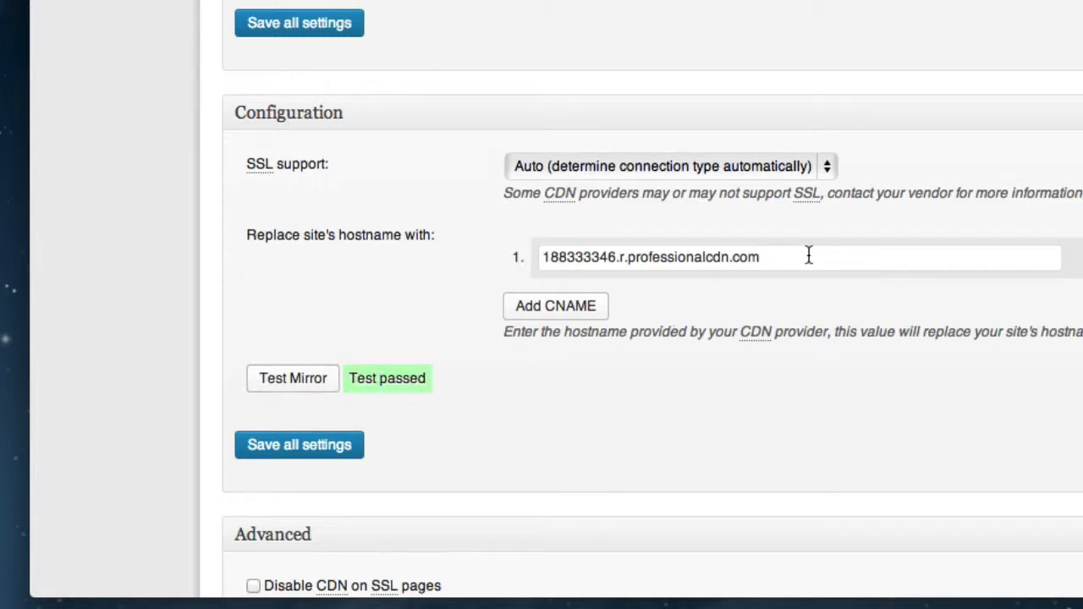
mouse_move(770, 290)
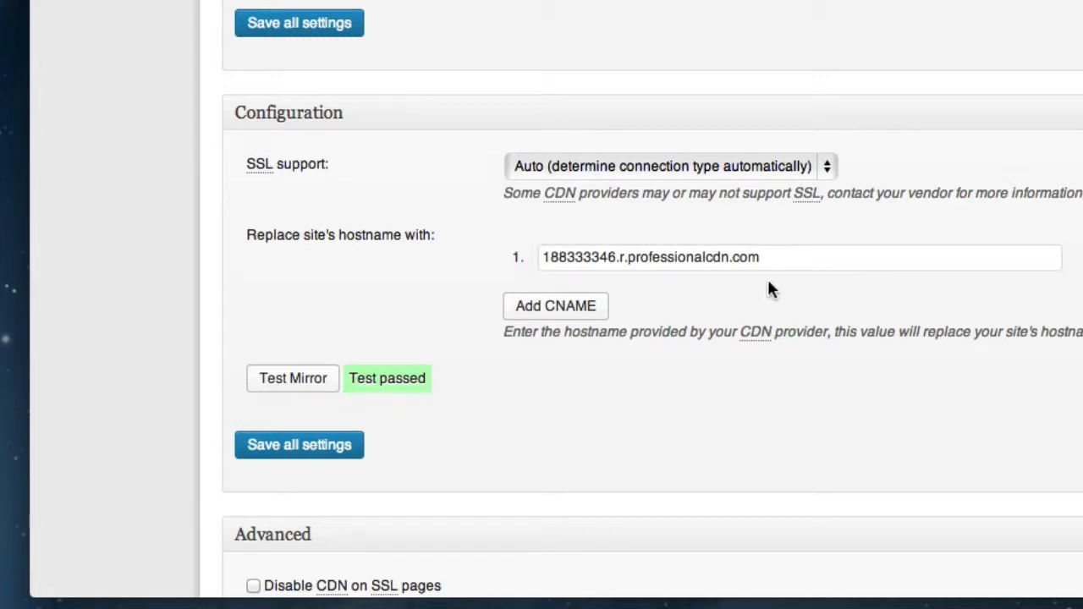
mouse_move(337, 402)
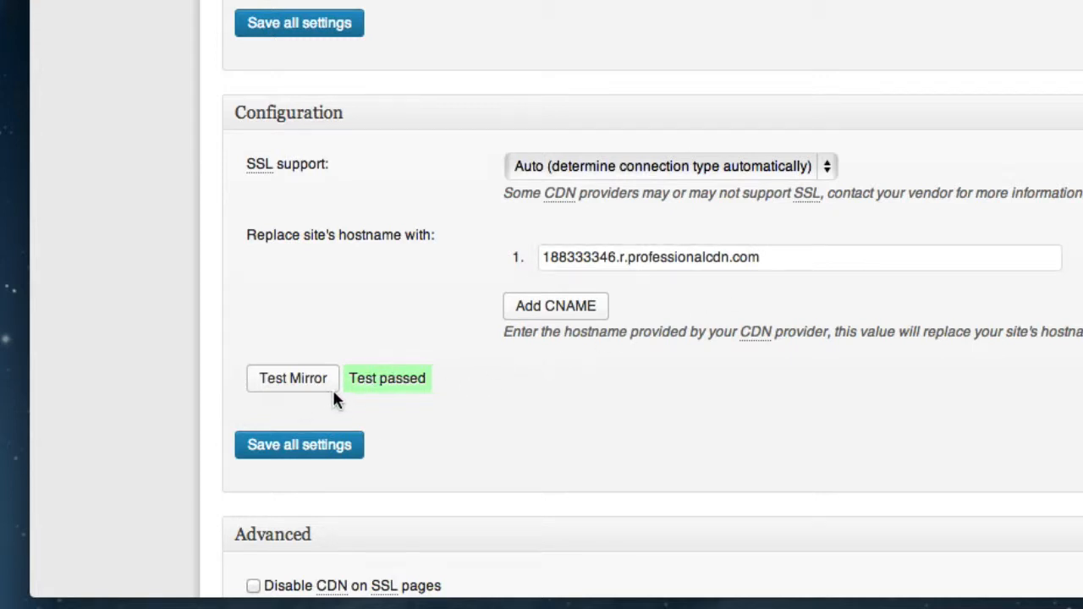
mouse_move(299, 433)
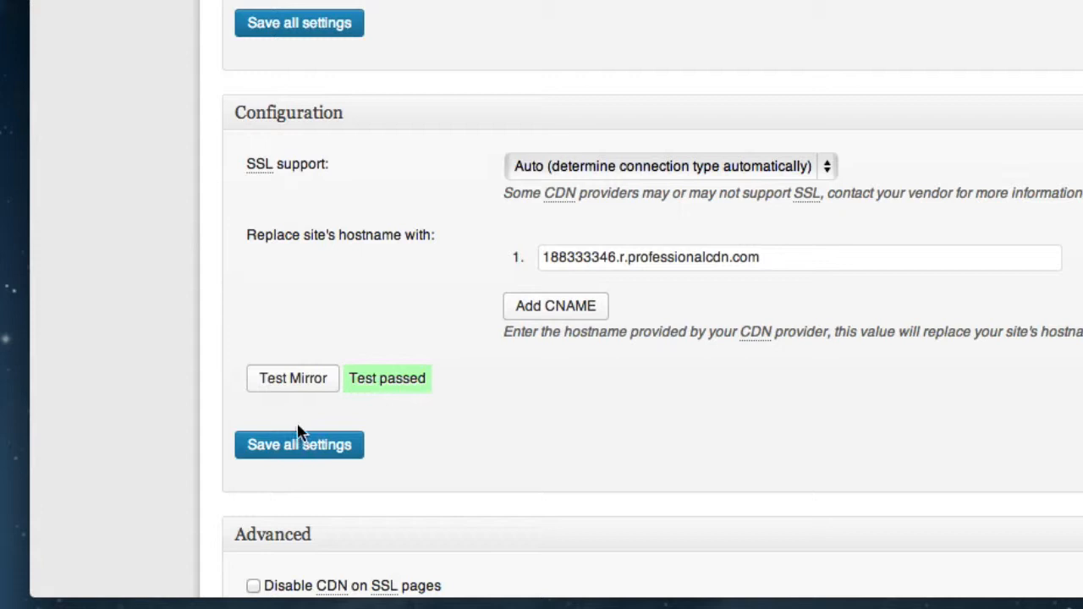
click(299, 445)
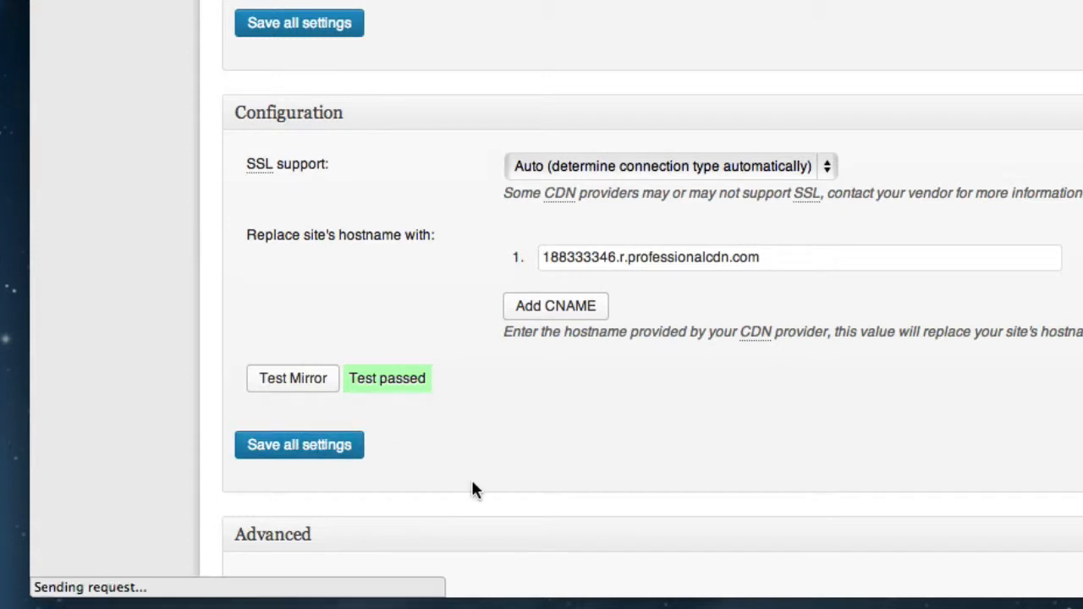
mouse_move(586, 387)
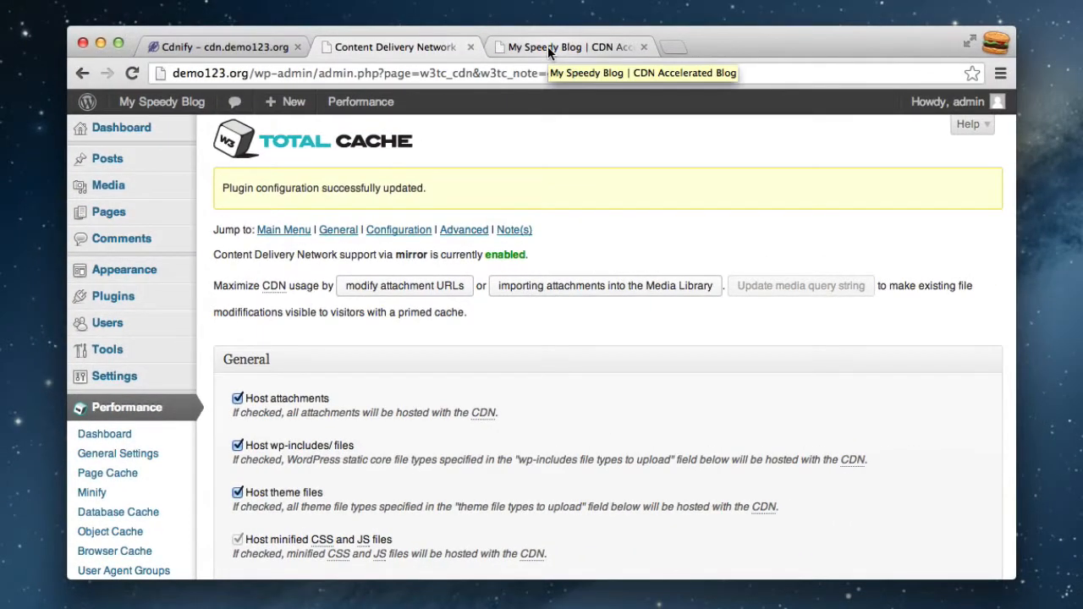
Switch to the My Speedy Blog front page and view its page source in a new tab
click(567, 46)
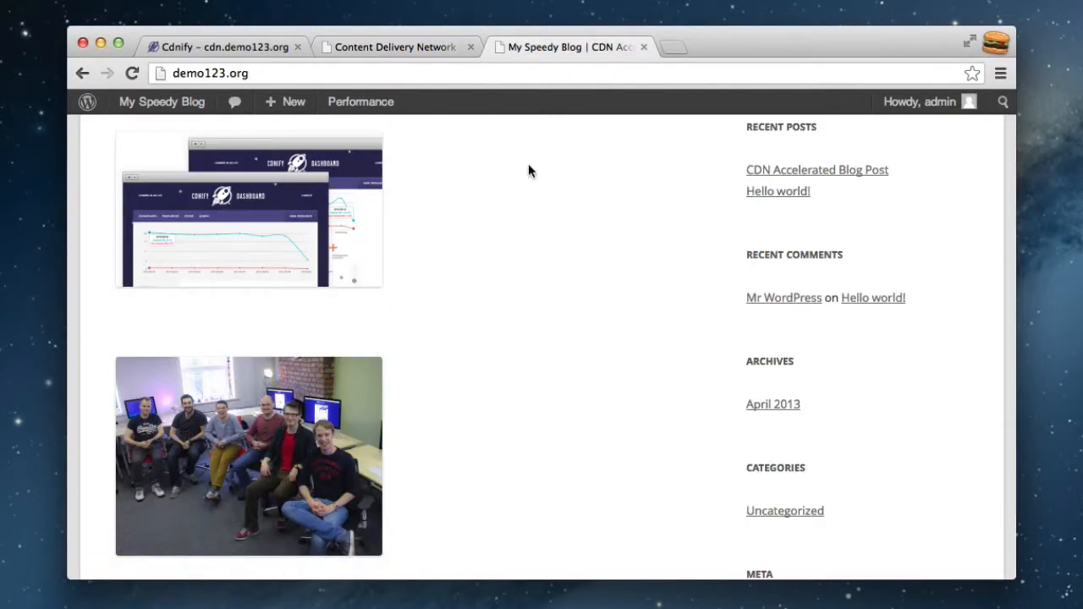
mouse_move(465, 439)
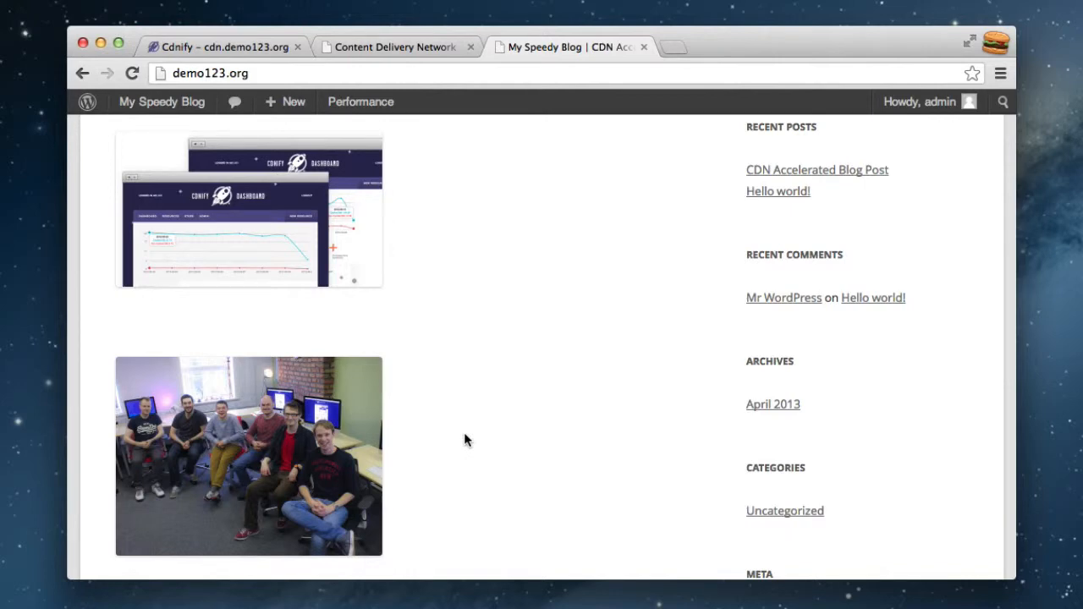
mouse_move(588, 242)
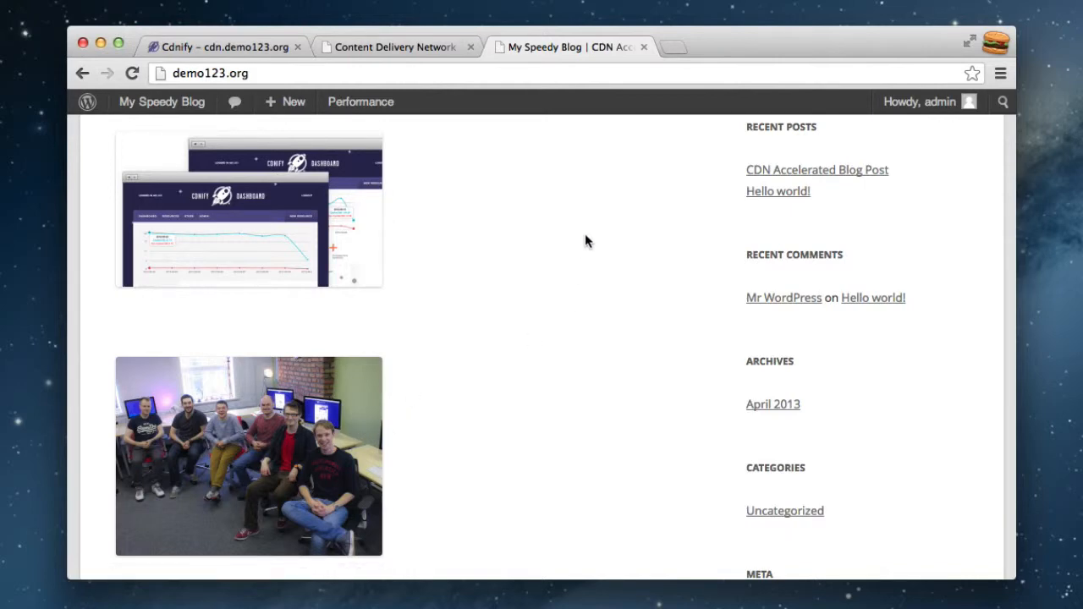
mouse_move(311, 243)
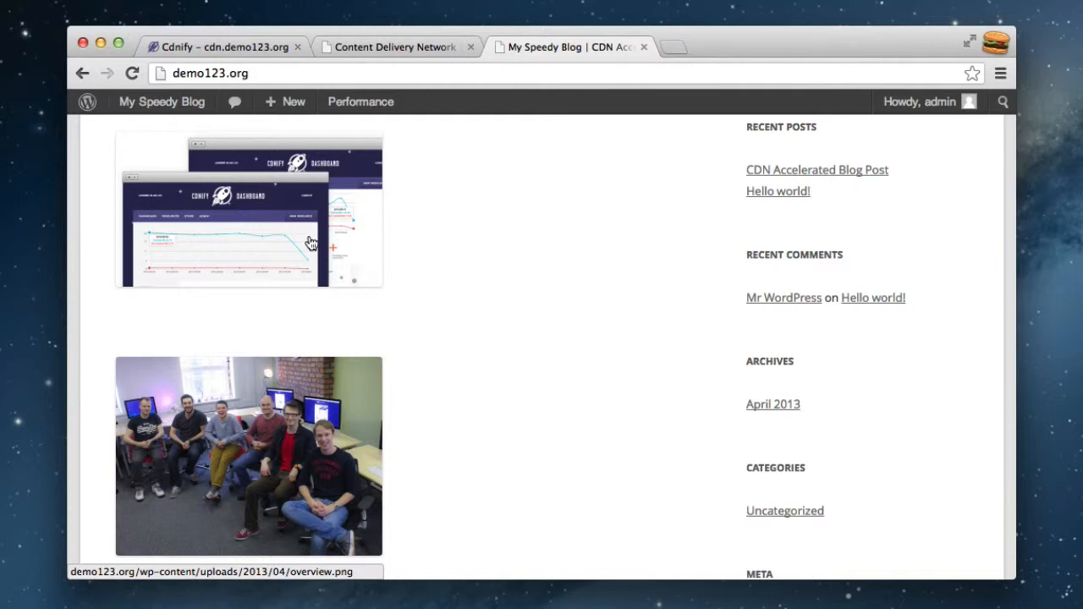
mouse_move(331, 374)
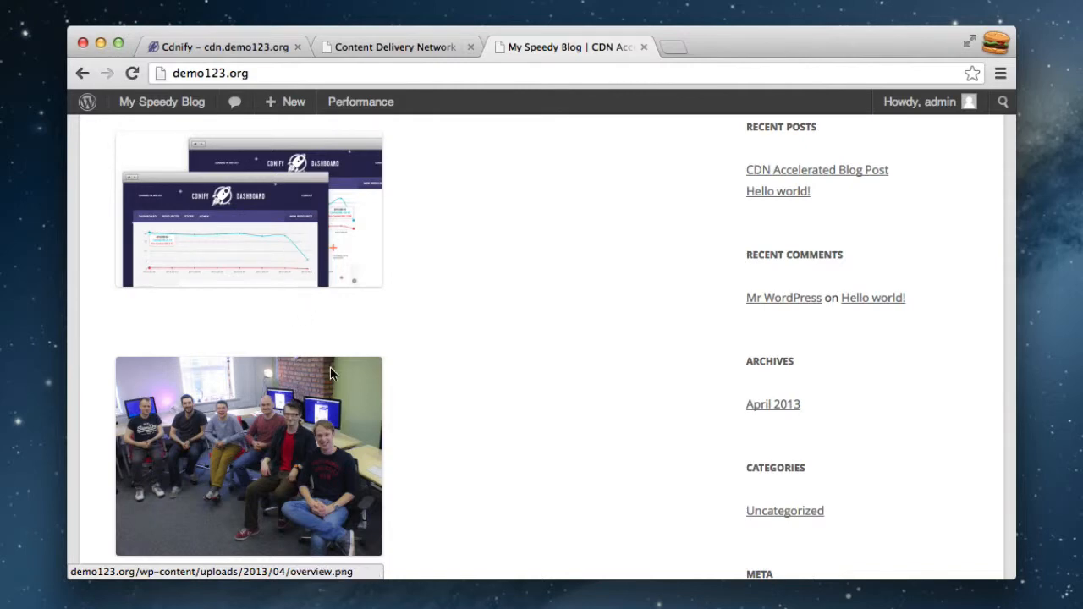
click(131, 72)
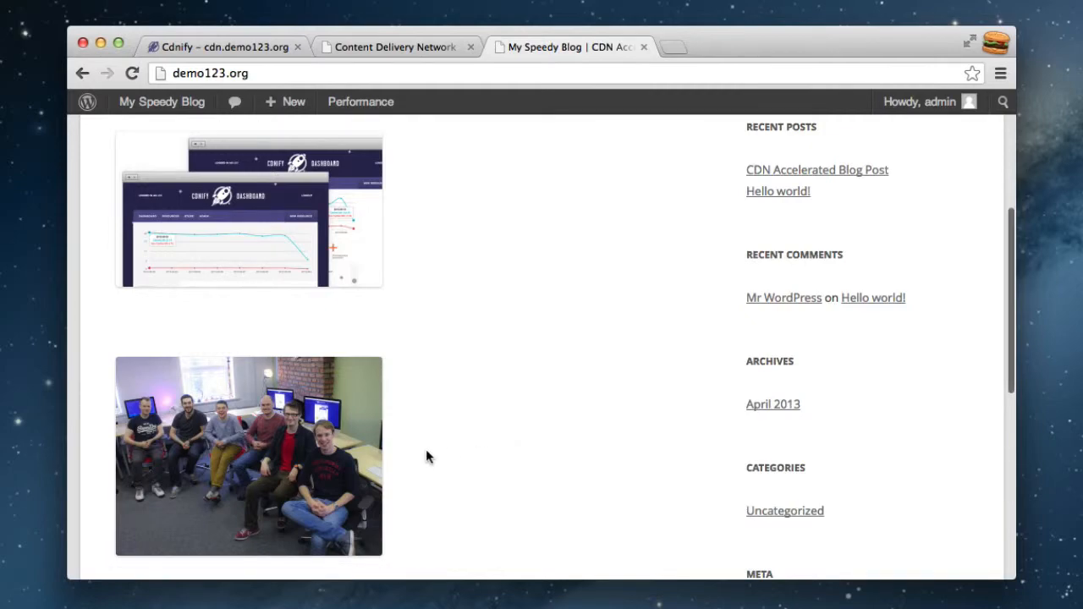
click(248, 455)
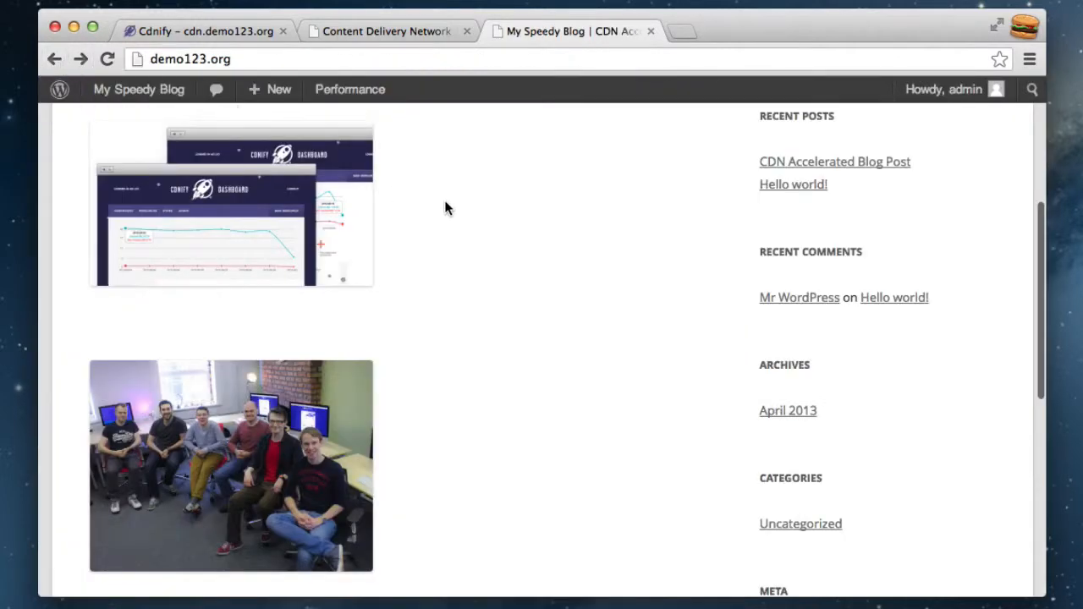
click(230, 203)
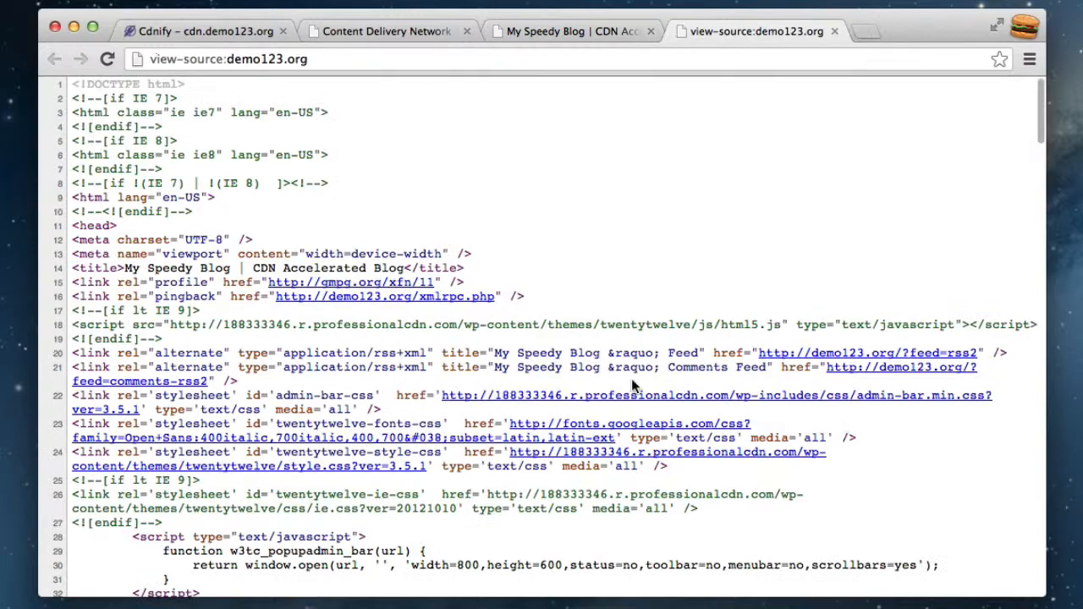
Confirm stylesheets, scripts and post images load from 188333346.r.professionalcdn.com, then return to the blog
scroll(down, 3)
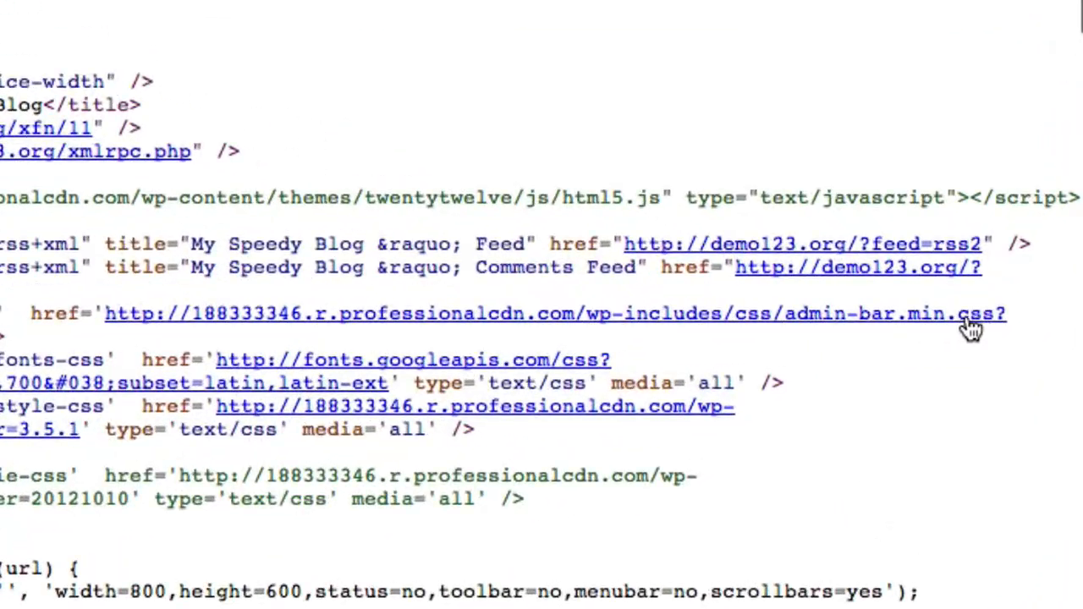
mouse_move(683, 326)
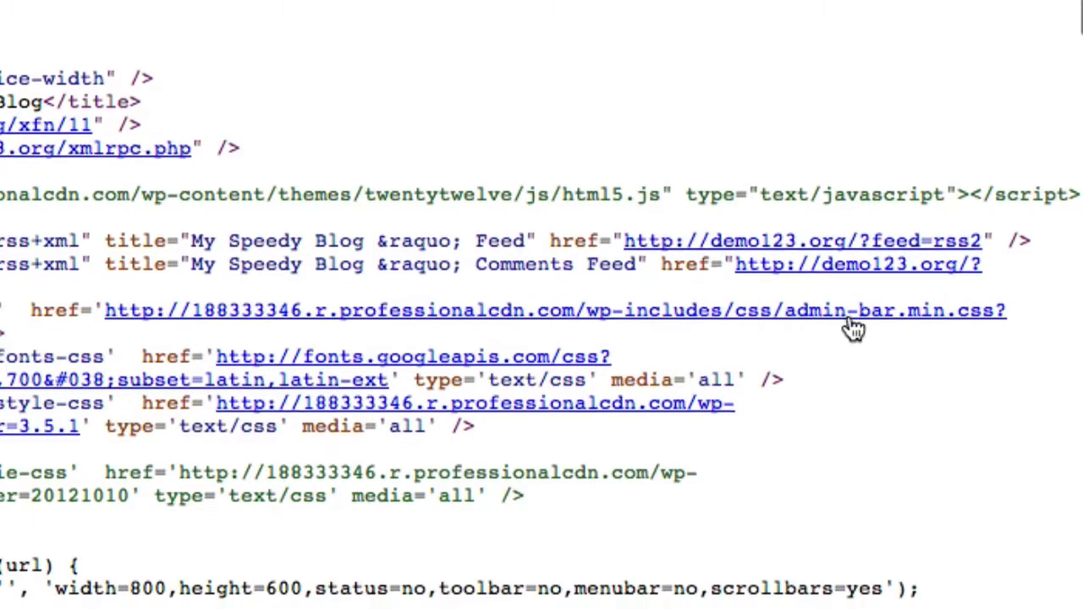
scroll(down, 3)
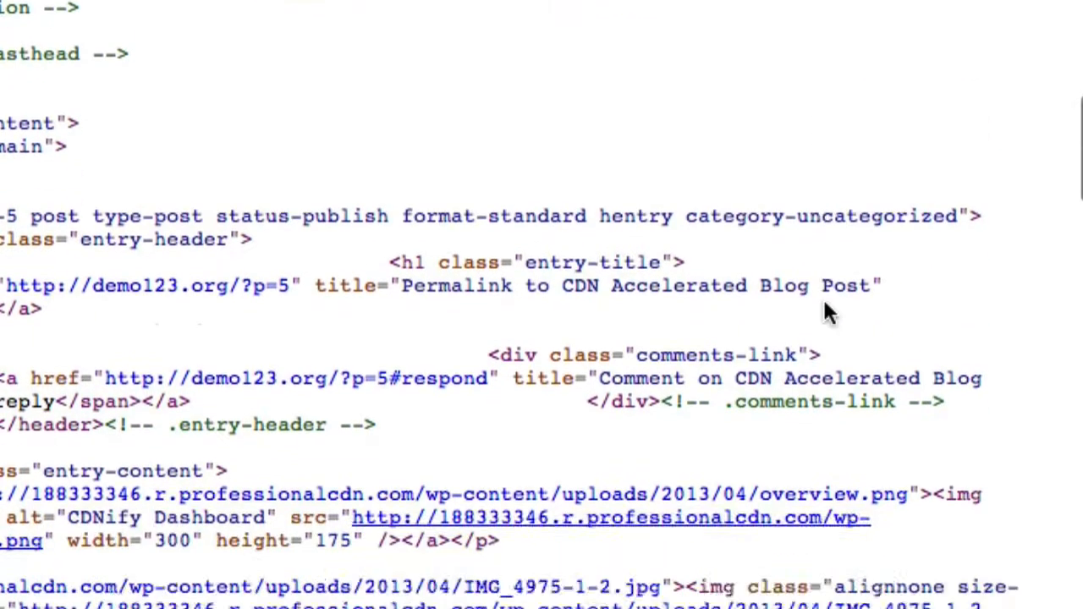
scroll(down, 3)
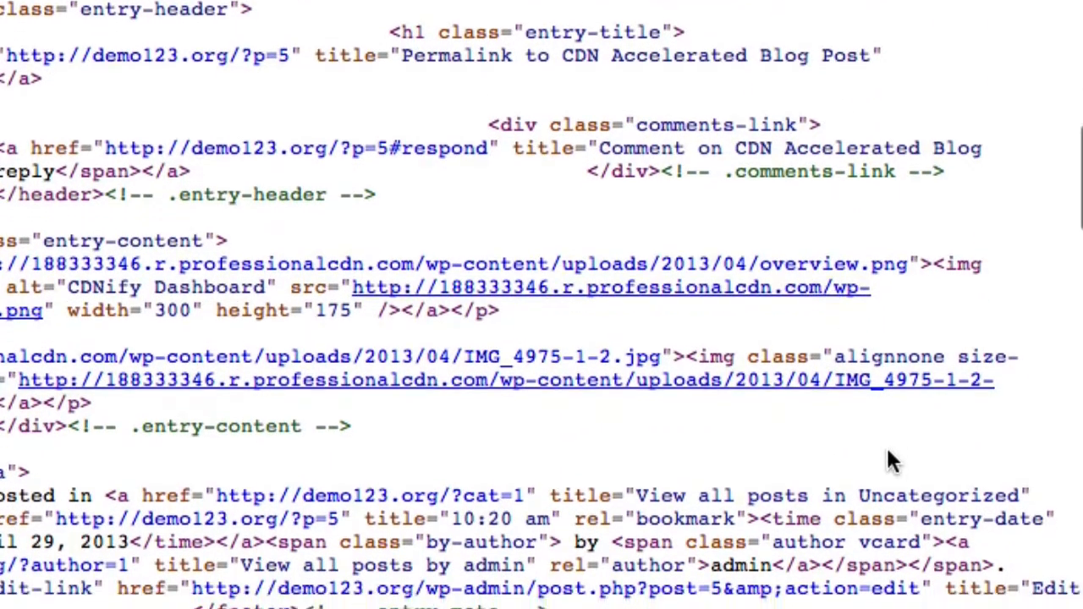
scroll(down, 3)
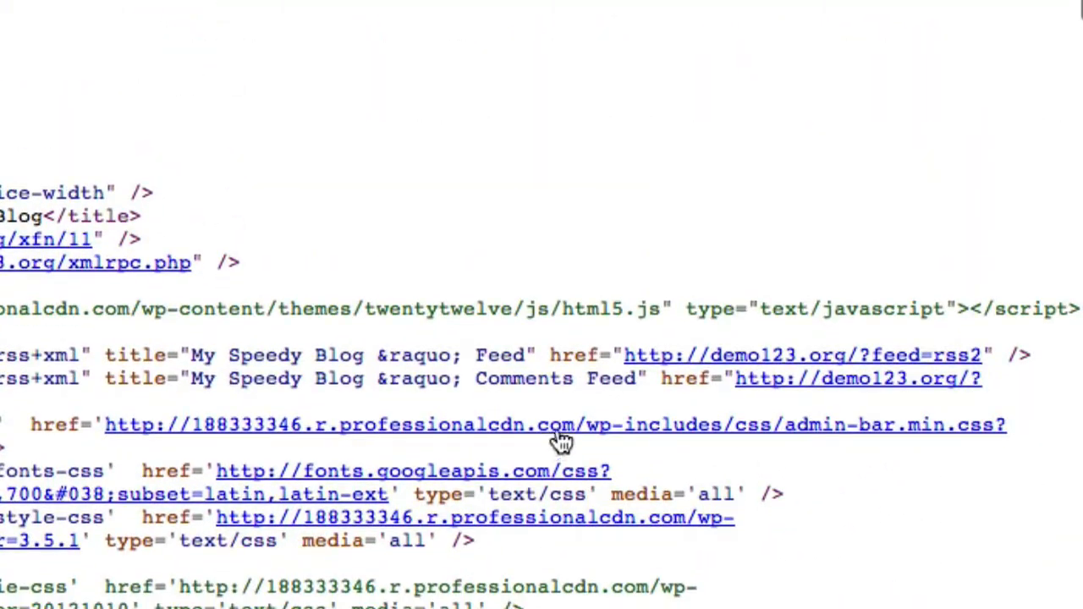
click(574, 38)
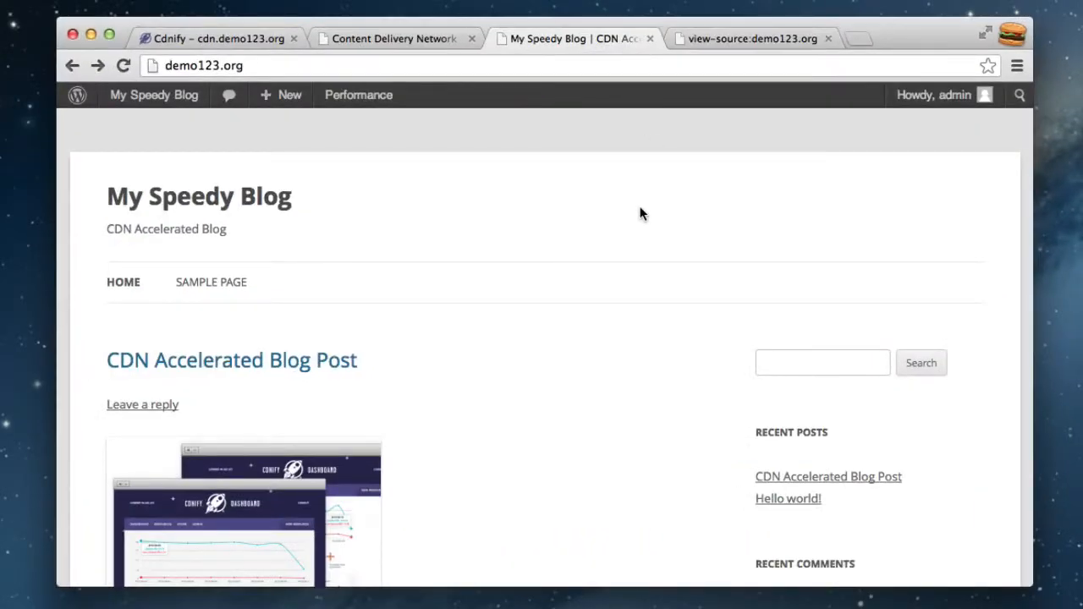
mouse_move(662, 215)
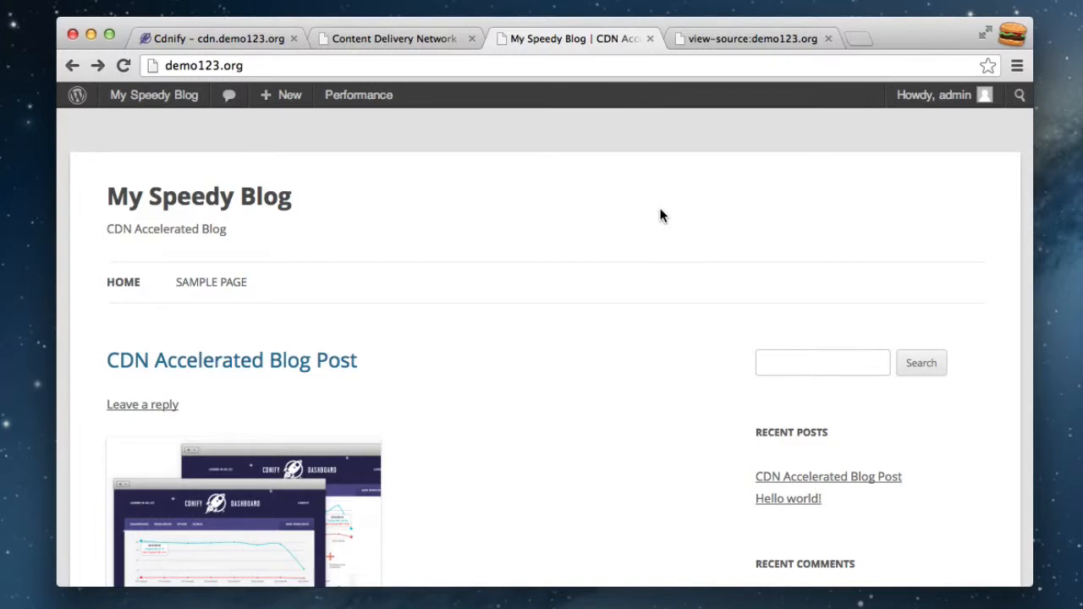
mouse_move(683, 205)
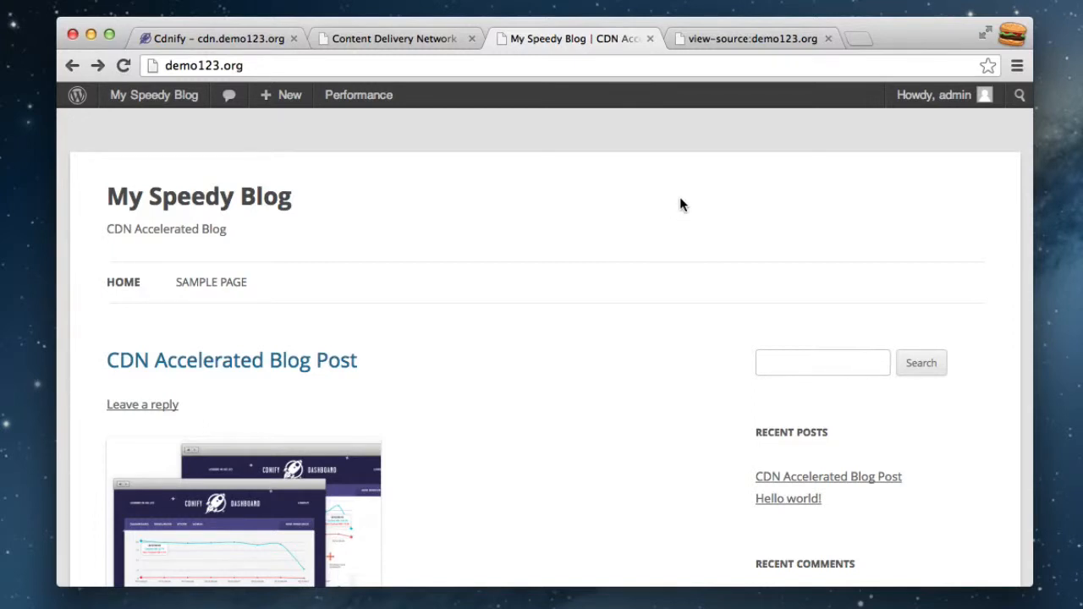